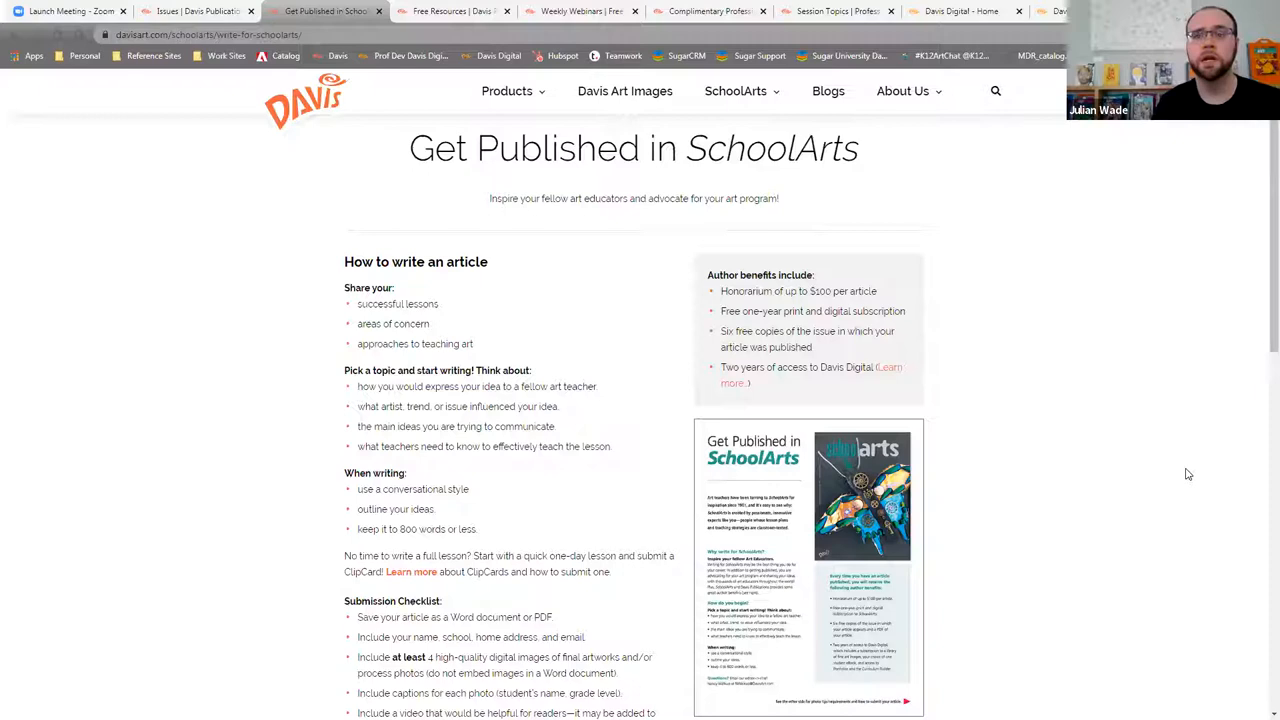
- Scroll the Get Published in SchoolArts page to the Submission Checklist and How to Submit an Article sections
scroll("down", 3)
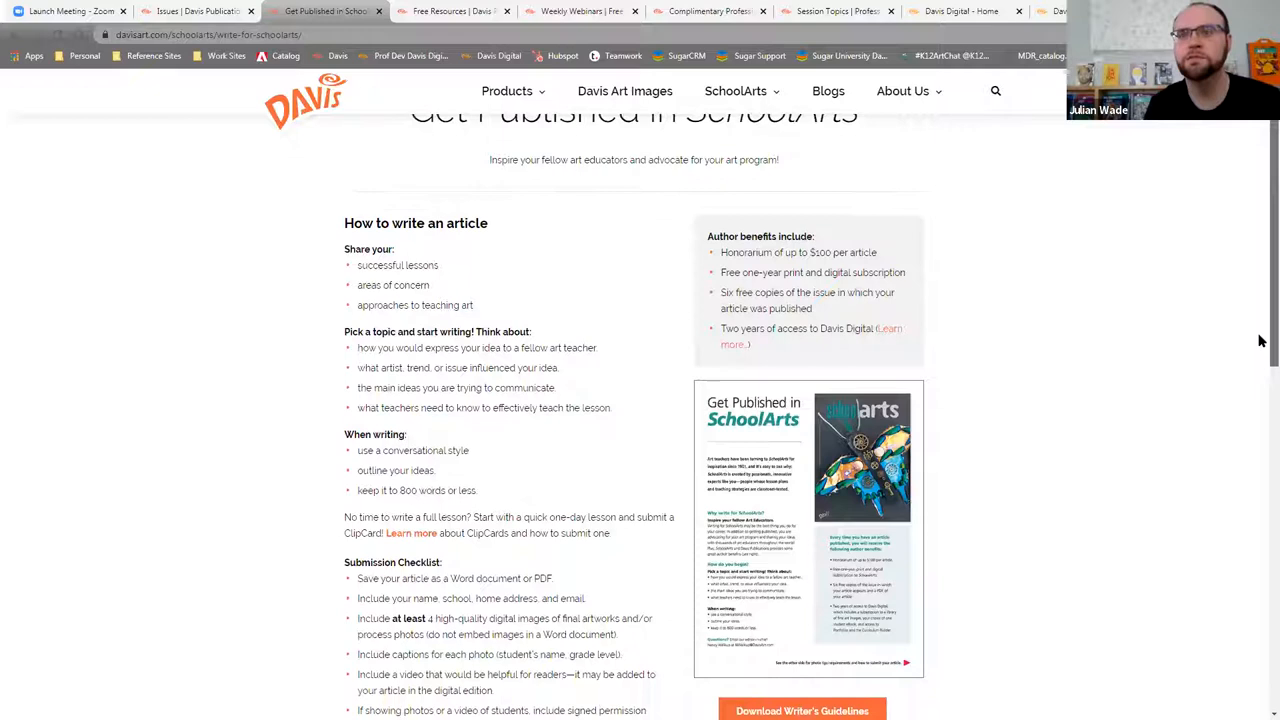
scroll("down", 3)
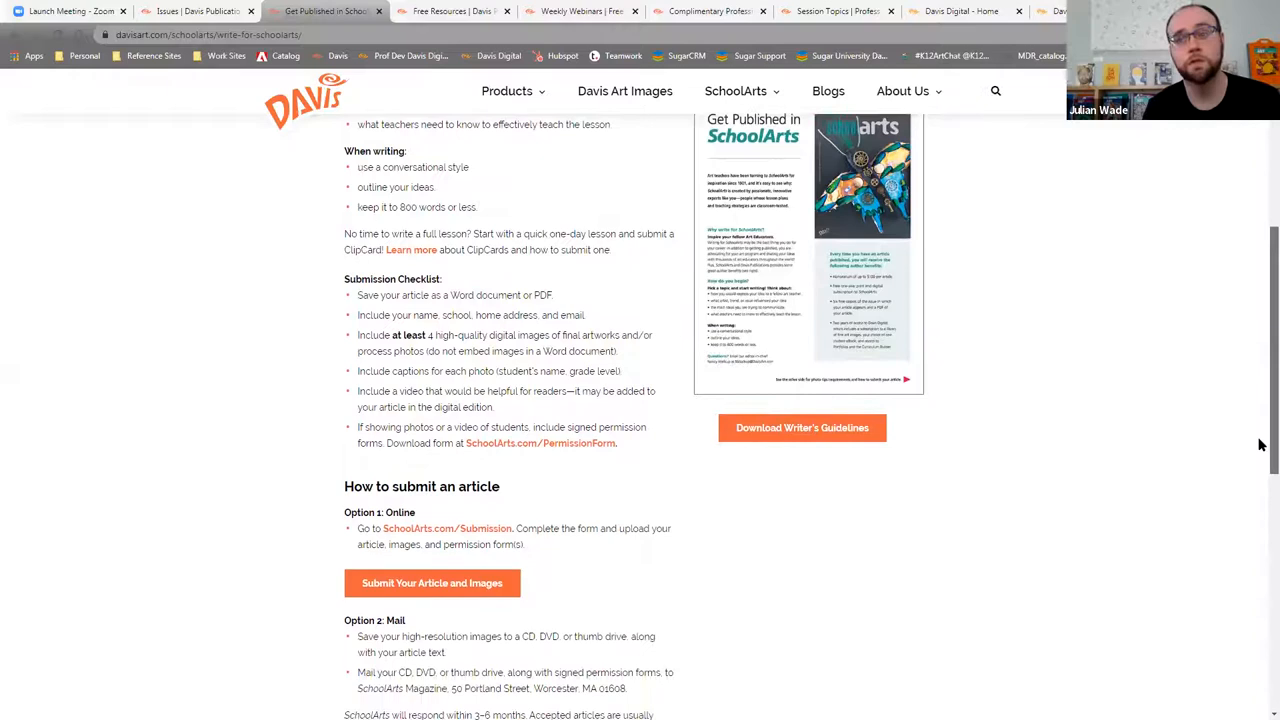
scroll("down", 3)
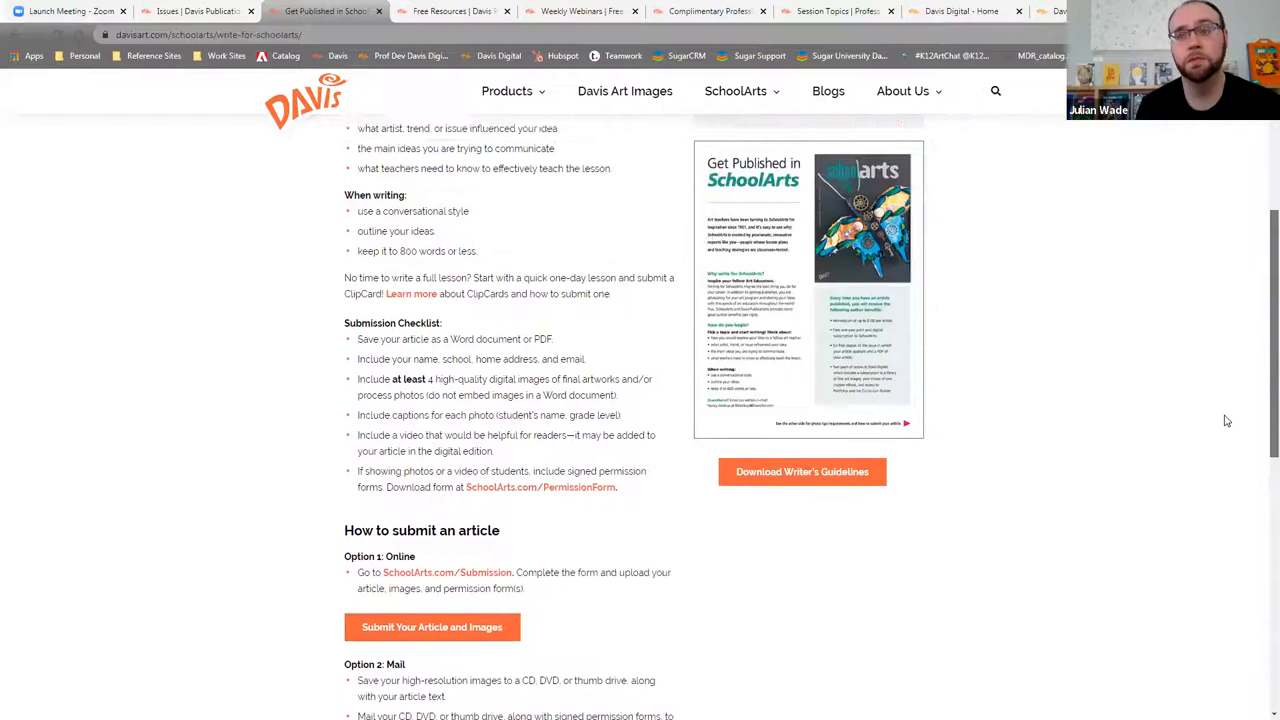
scroll("up", 3)
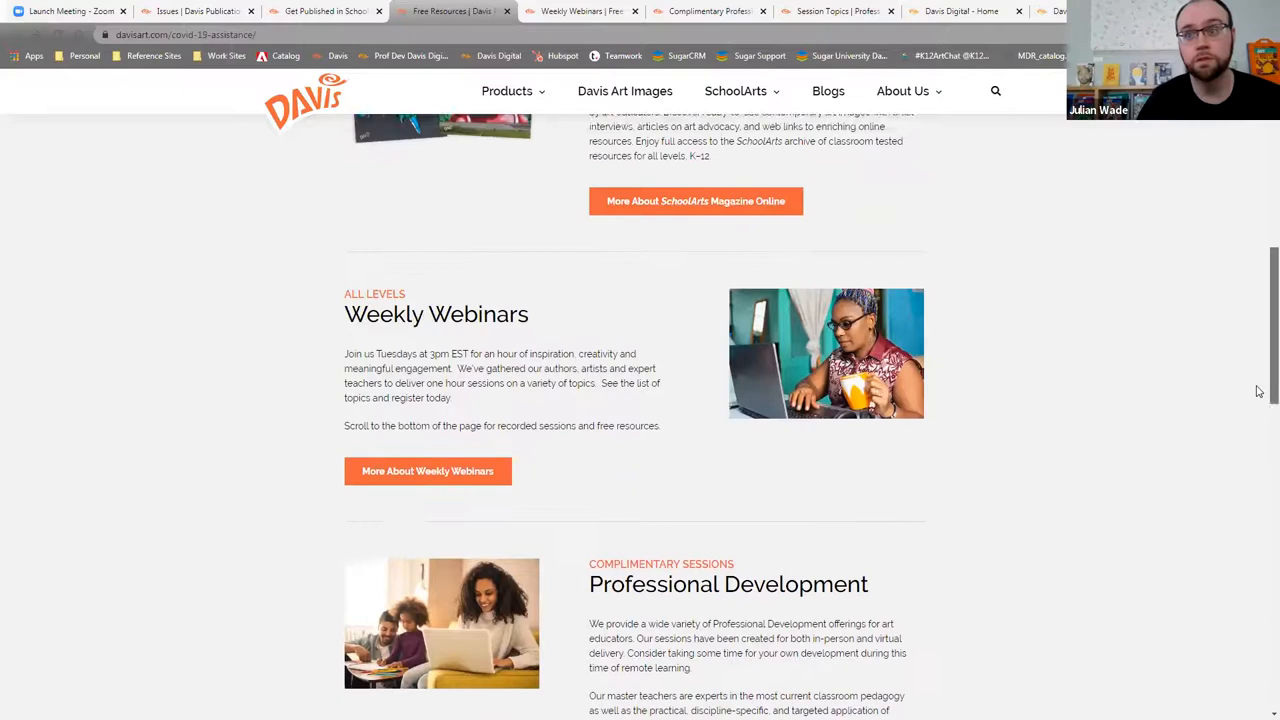
- Scroll the Free Resources page to its Weekly Webinars and Professional Development sections
scroll("down", 3)
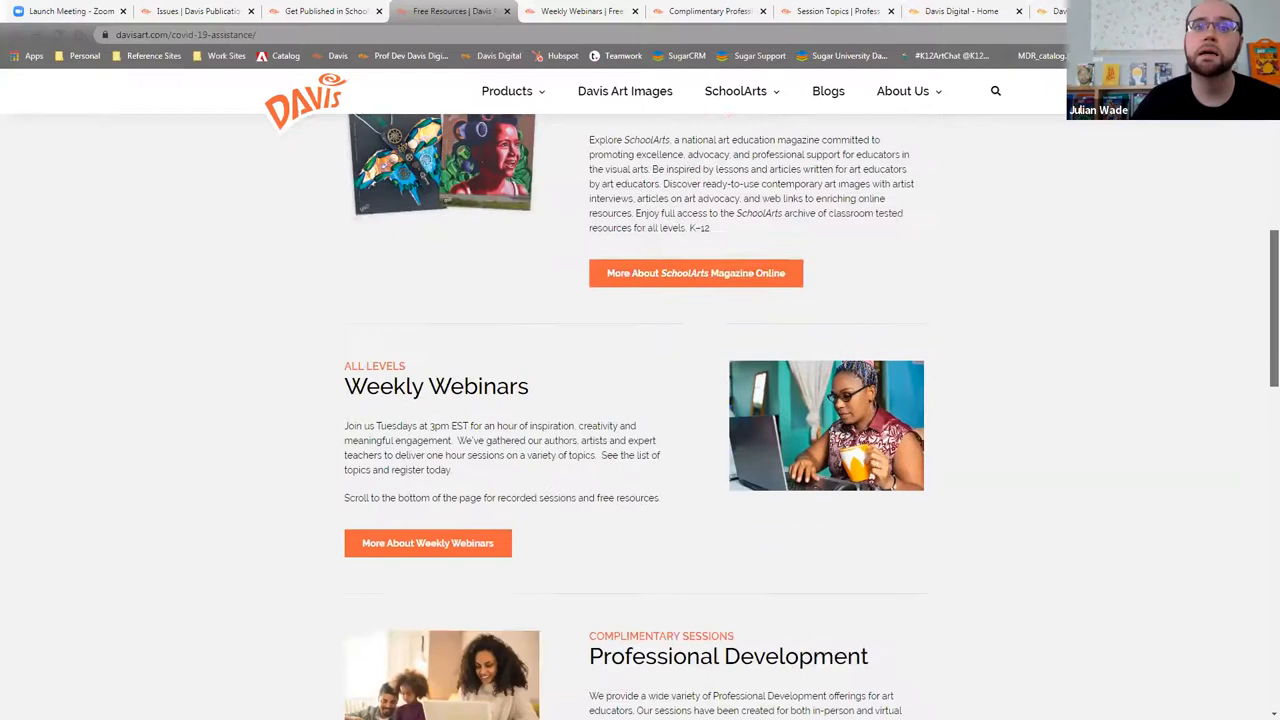
scroll("down", 3)
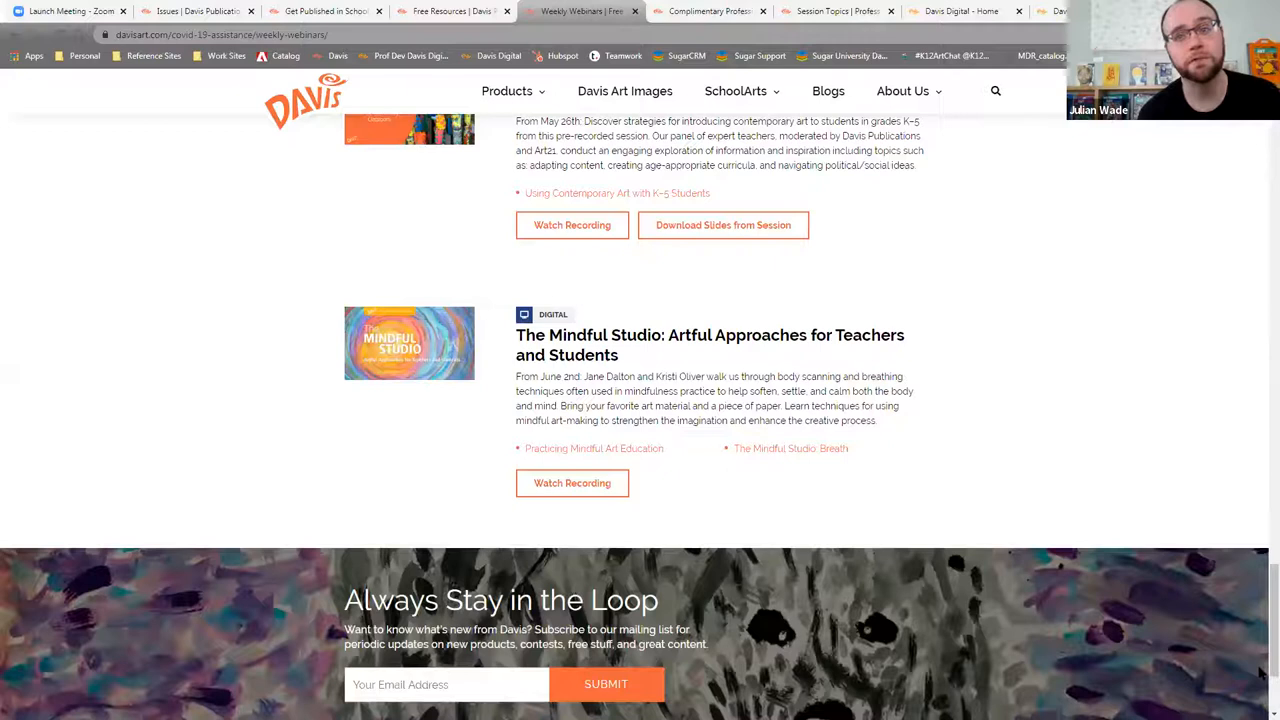
- Scroll the Weekly Webinars page back up toward the upcoming June 9th Making Murals artist talk
scroll("up", 3)
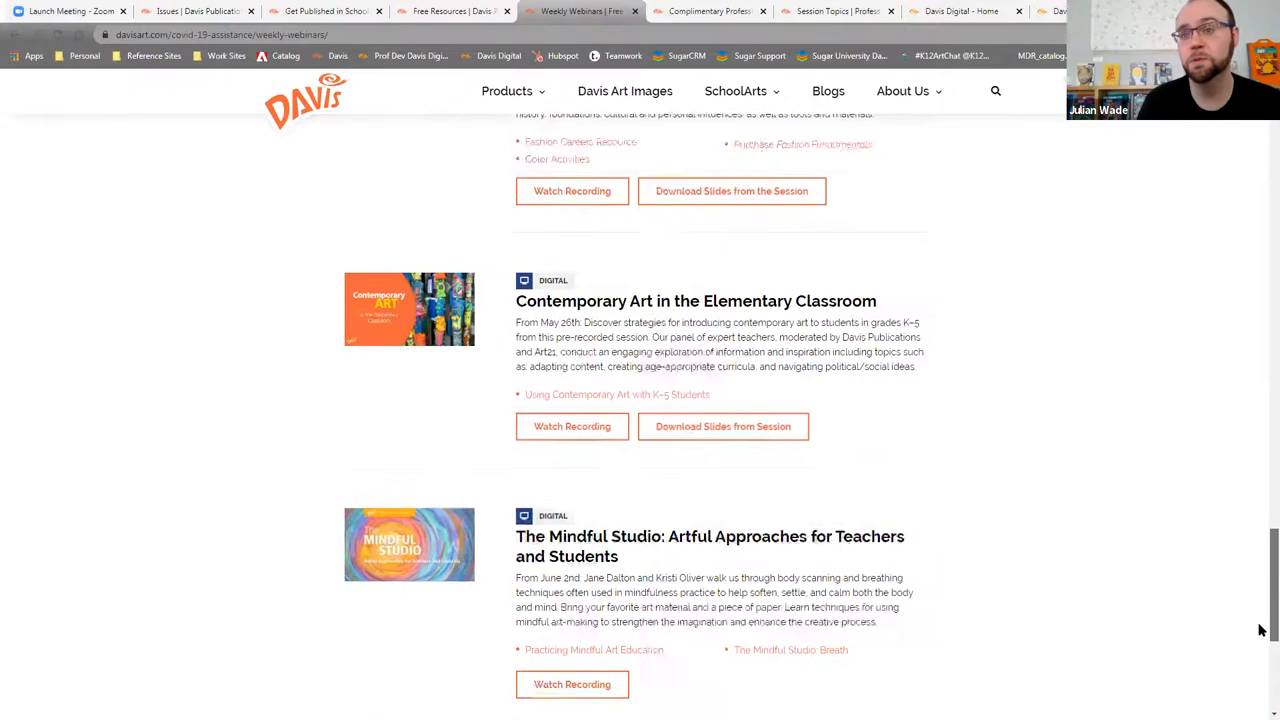
scroll("up", 3)
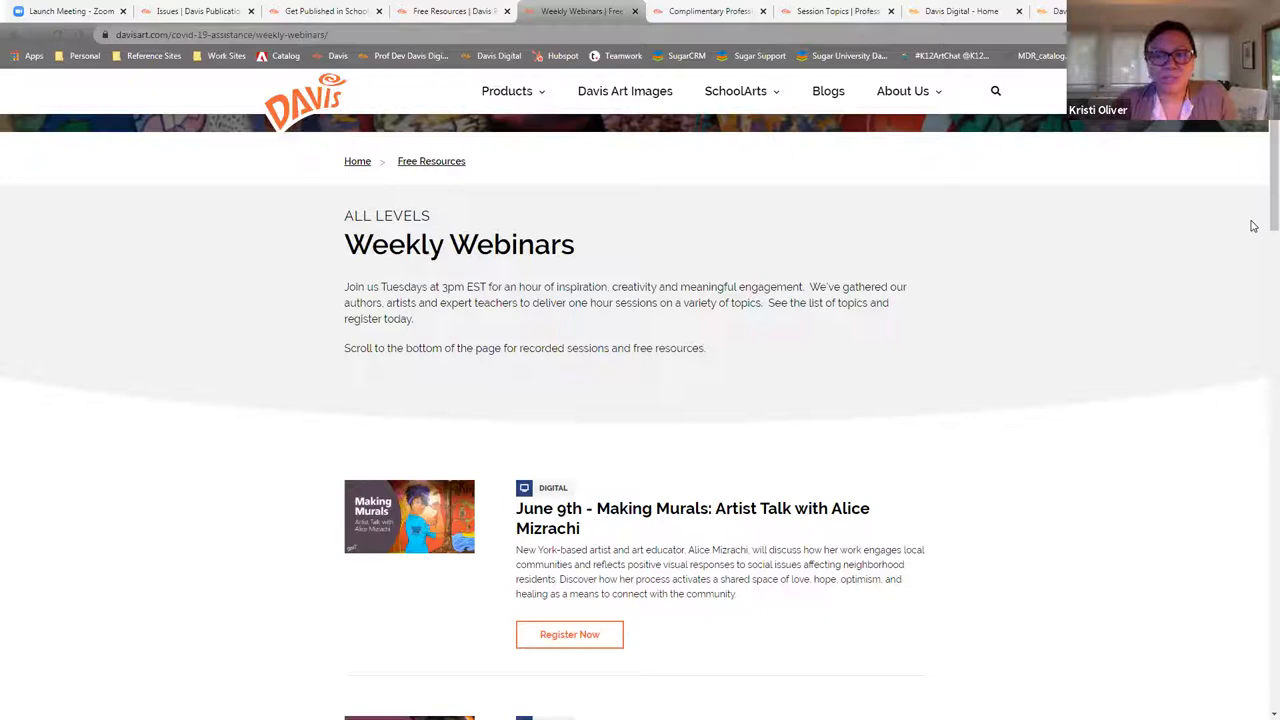
mouse_move(1236, 220)
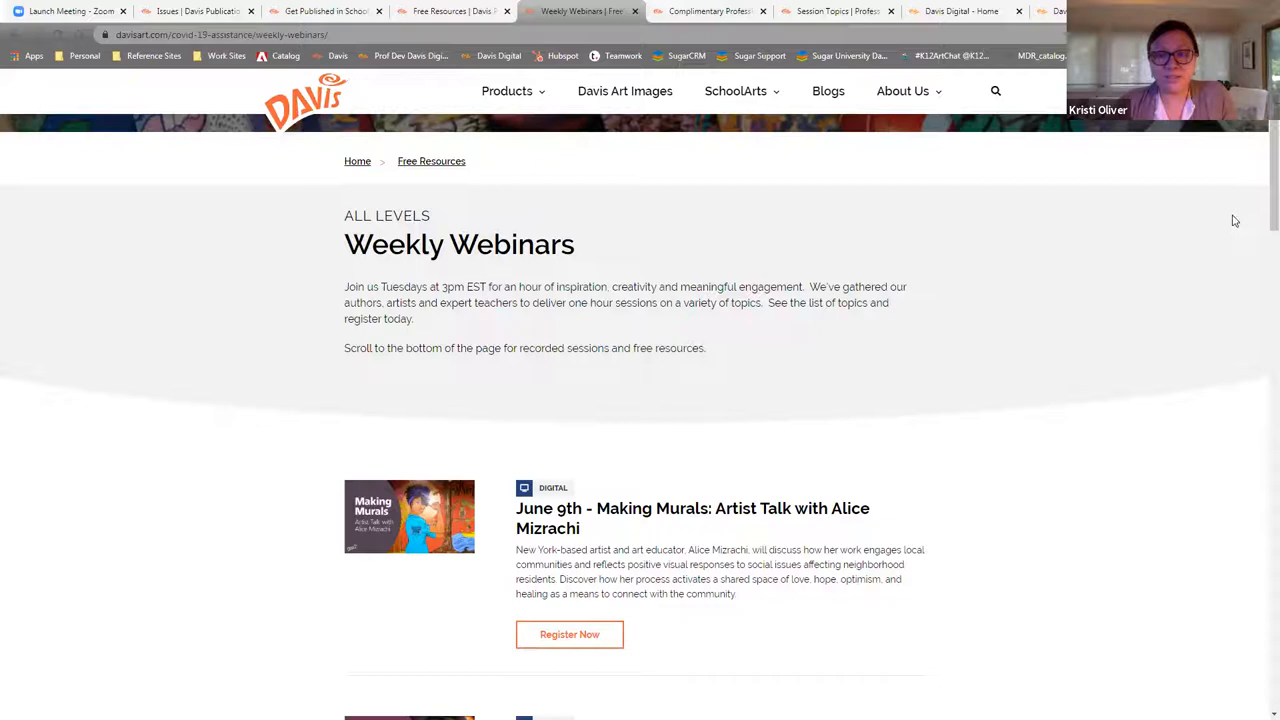
- Scroll down past the upcoming June webinars to the recorded sessions like Making Artists: Choice-Based Art Education
scroll("down", 3)
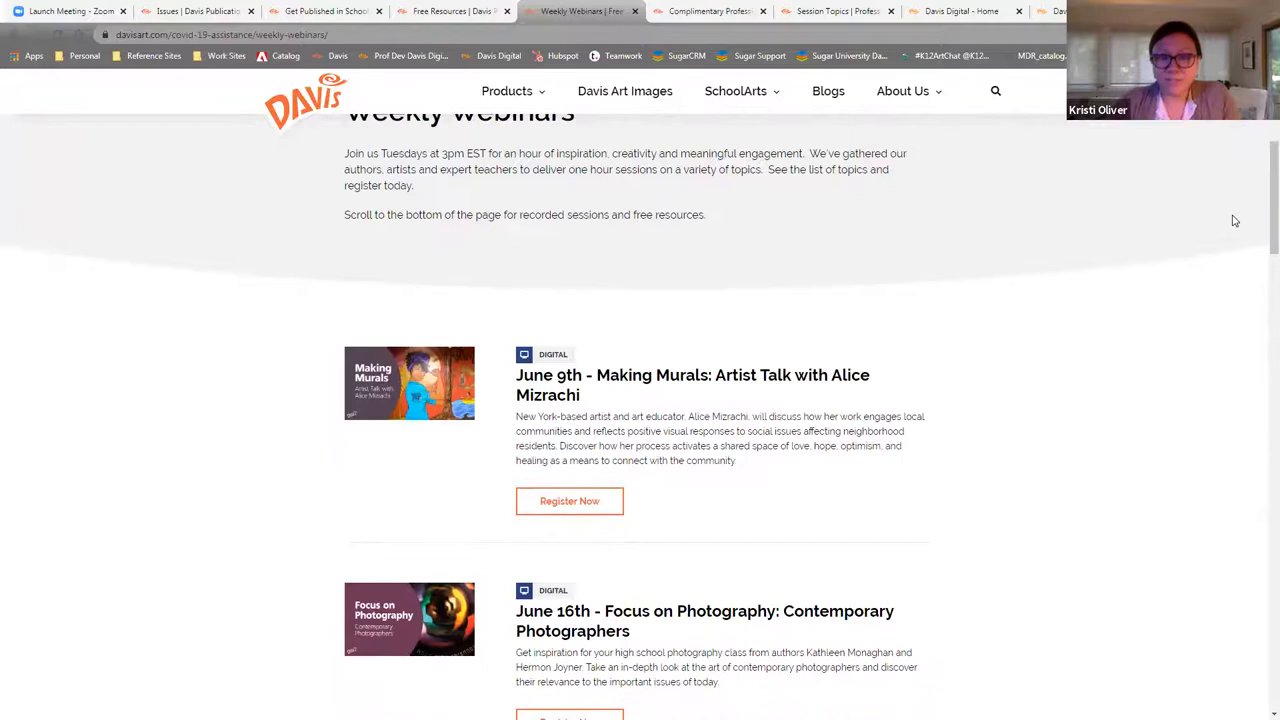
scroll("down", 3)
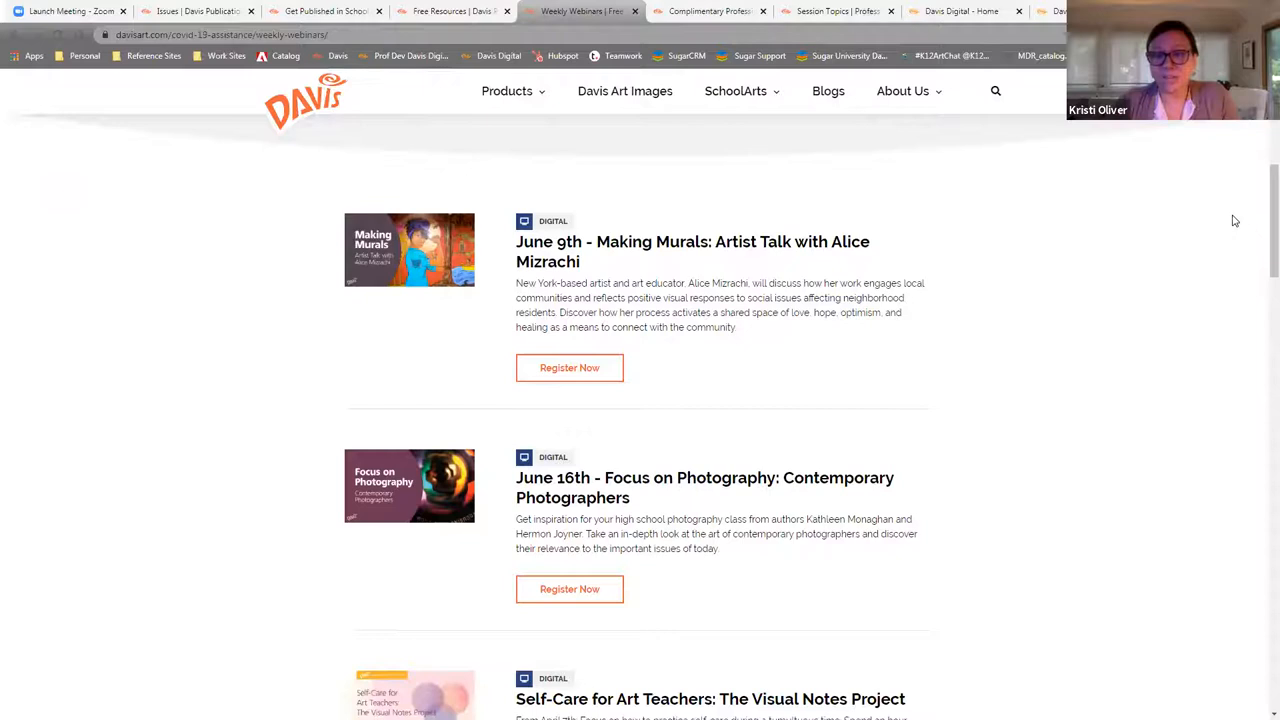
scroll("down", 3)
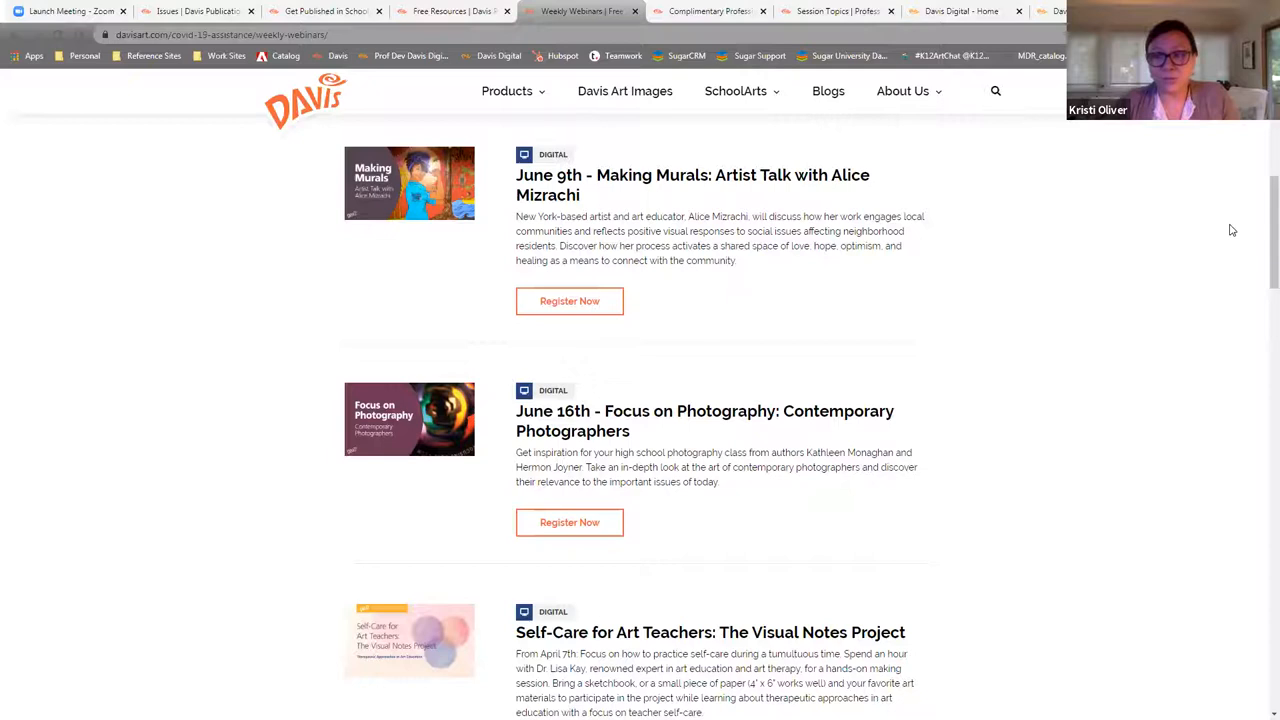
- Continue down the recordings list through Working with Contemporary Art and the Supervision/Administration Roundtable
scroll("down", 3)
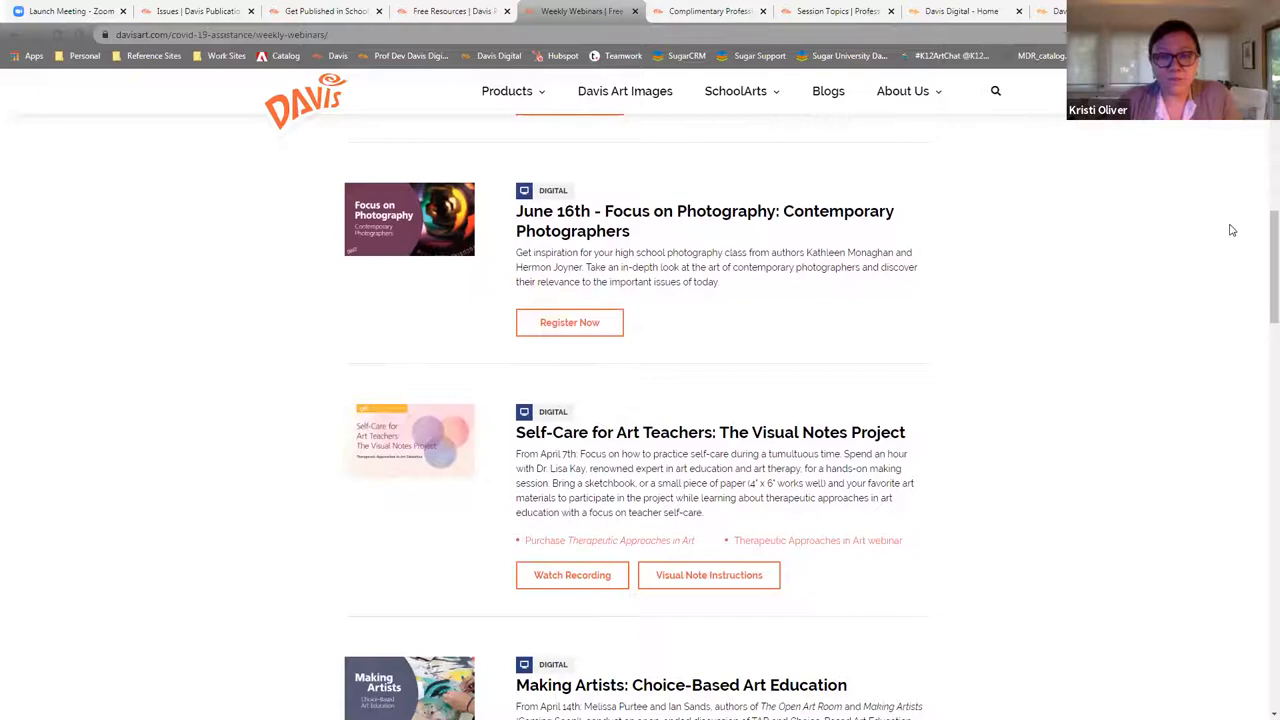
scroll("down", 3)
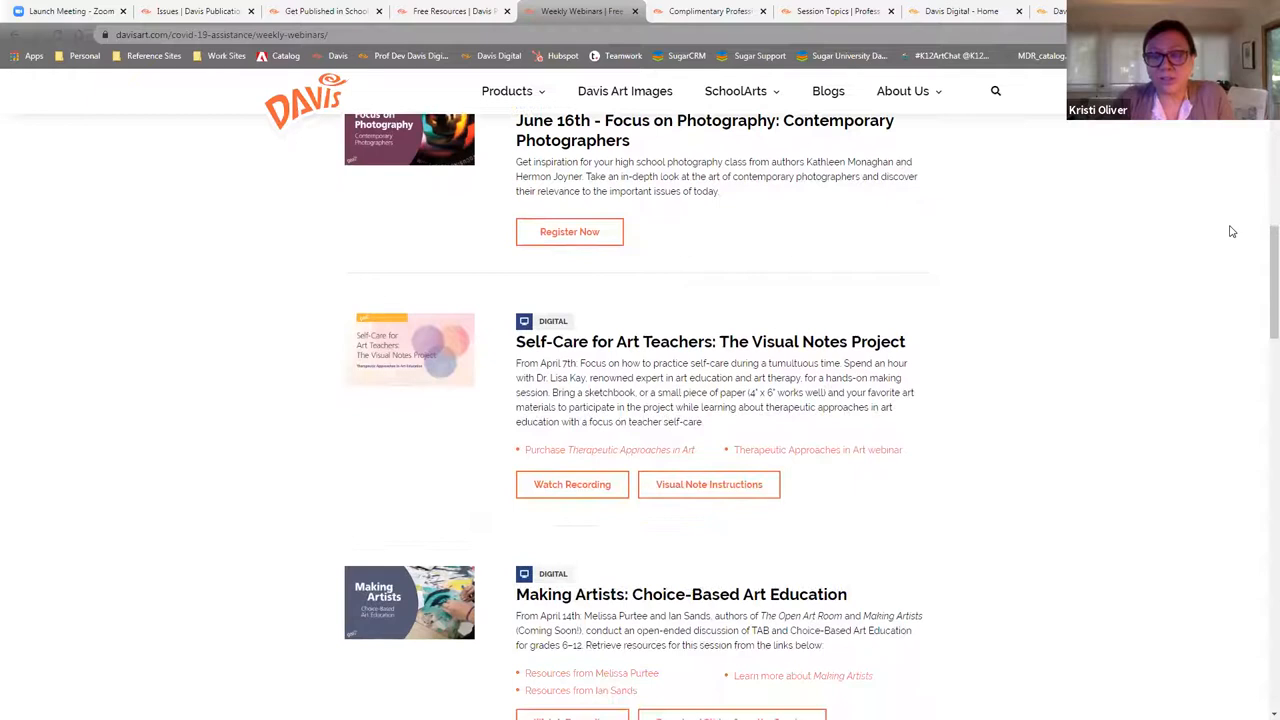
scroll("down", 3)
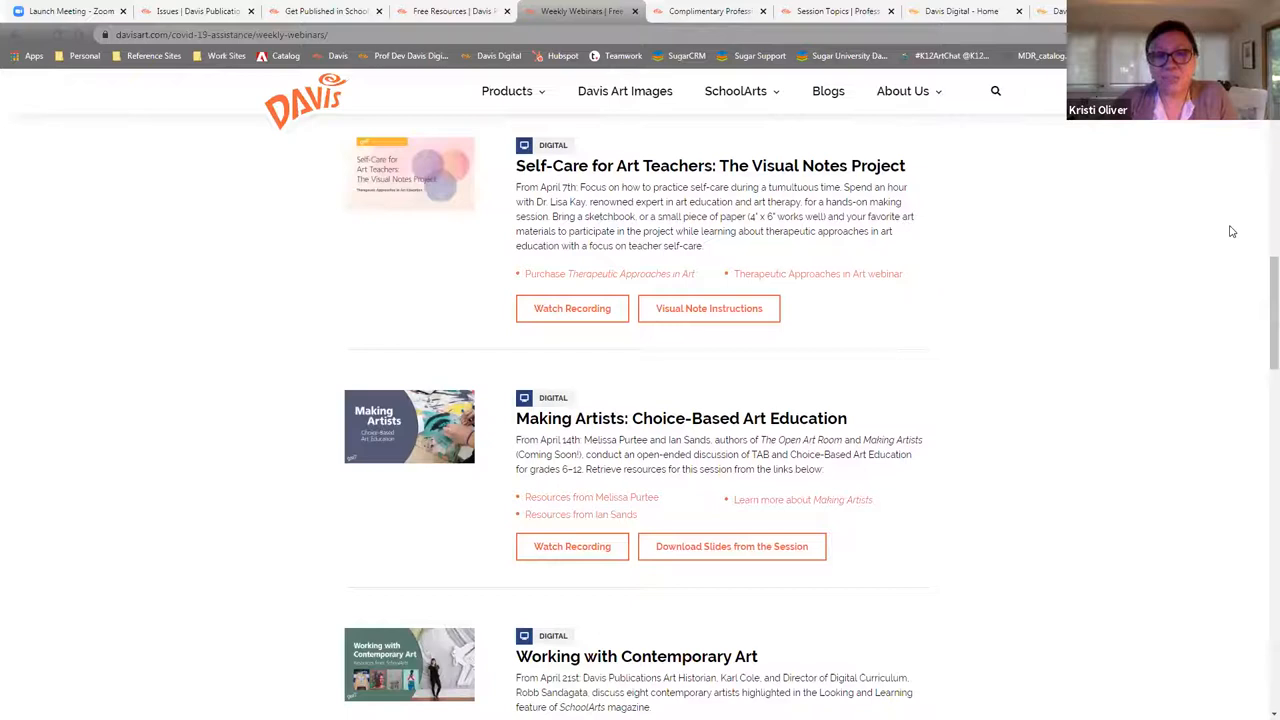
scroll("down", 3)
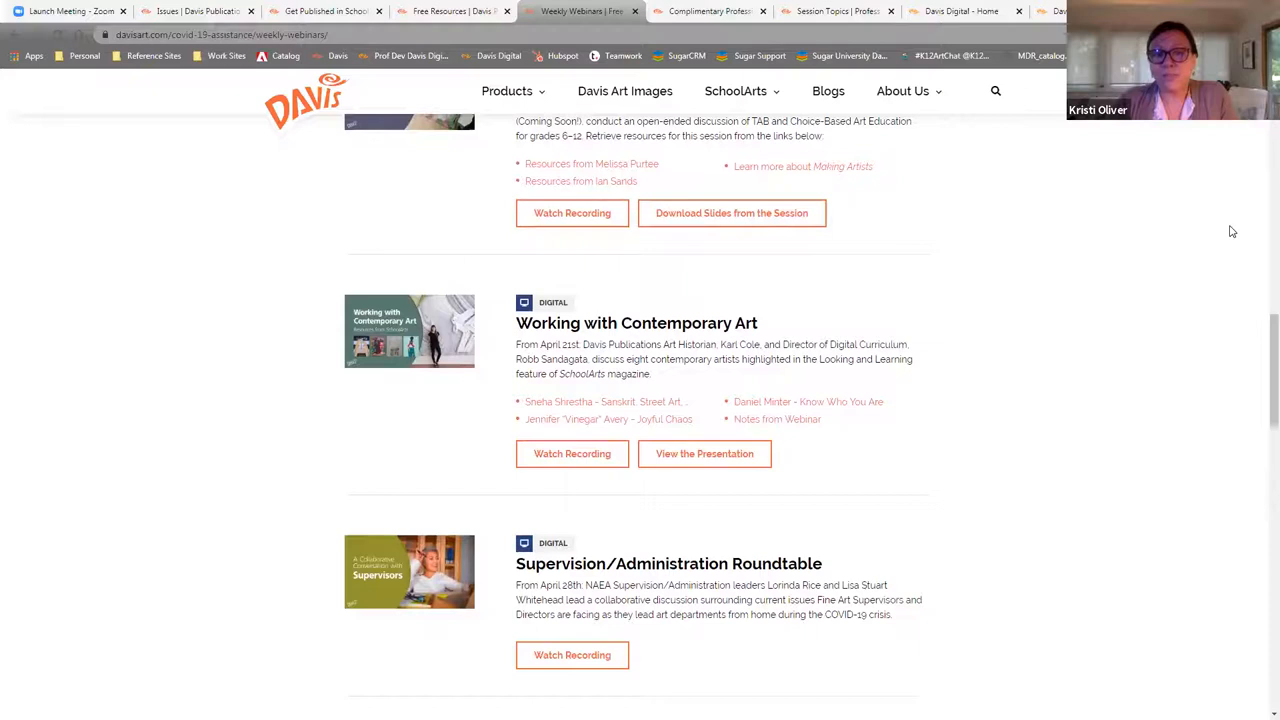
- Scroll through more recorded webinars from Working with Contemporary Art through Fashion Fundamentals
scroll("down", 3)
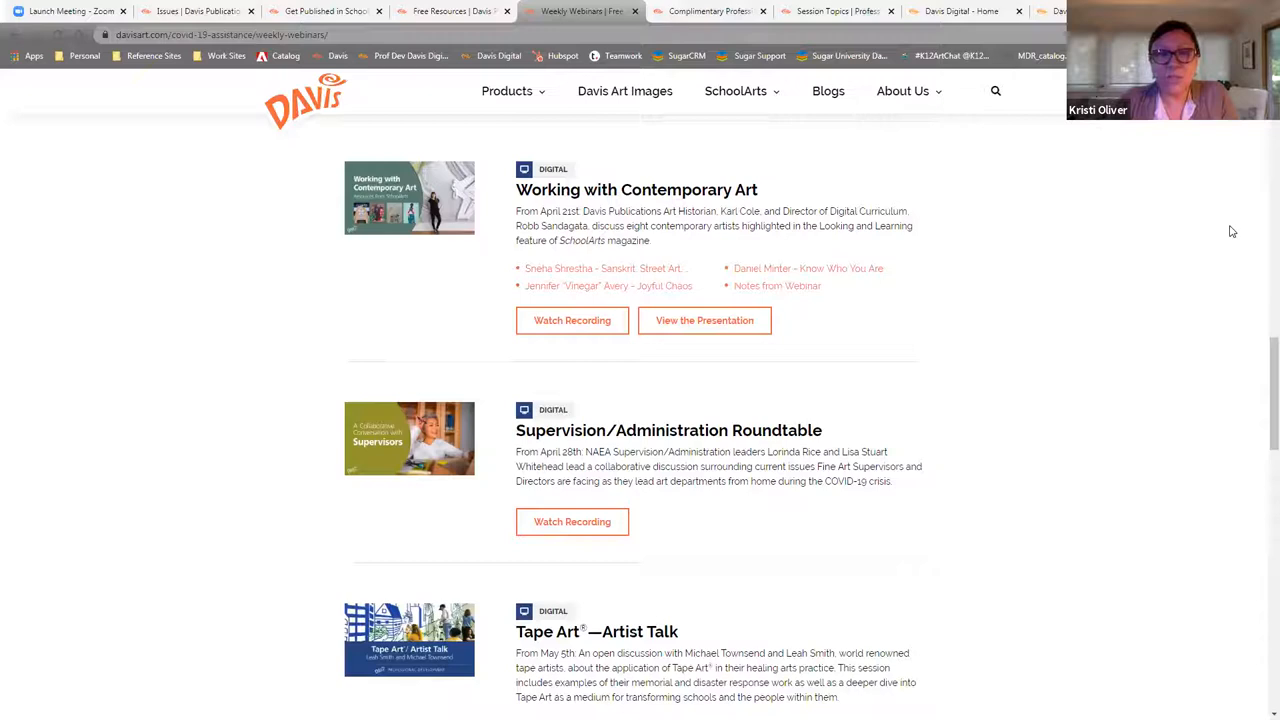
scroll("down", 3)
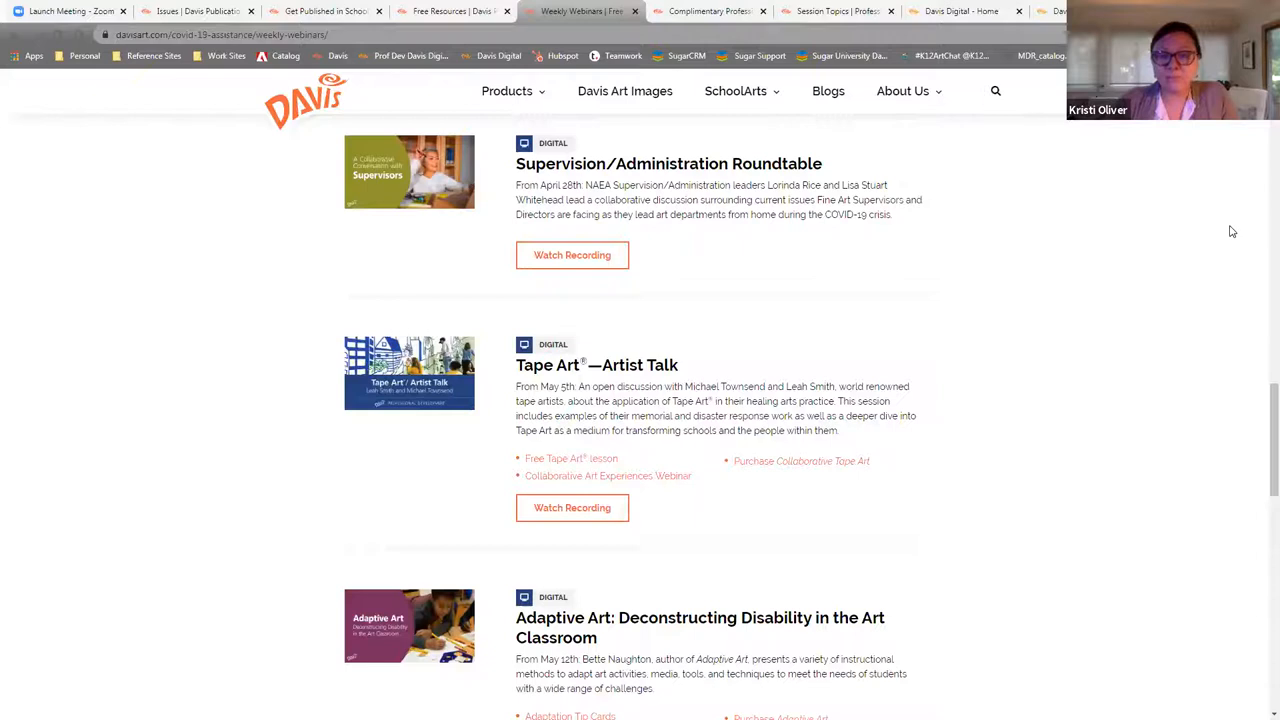
scroll("down", 3)
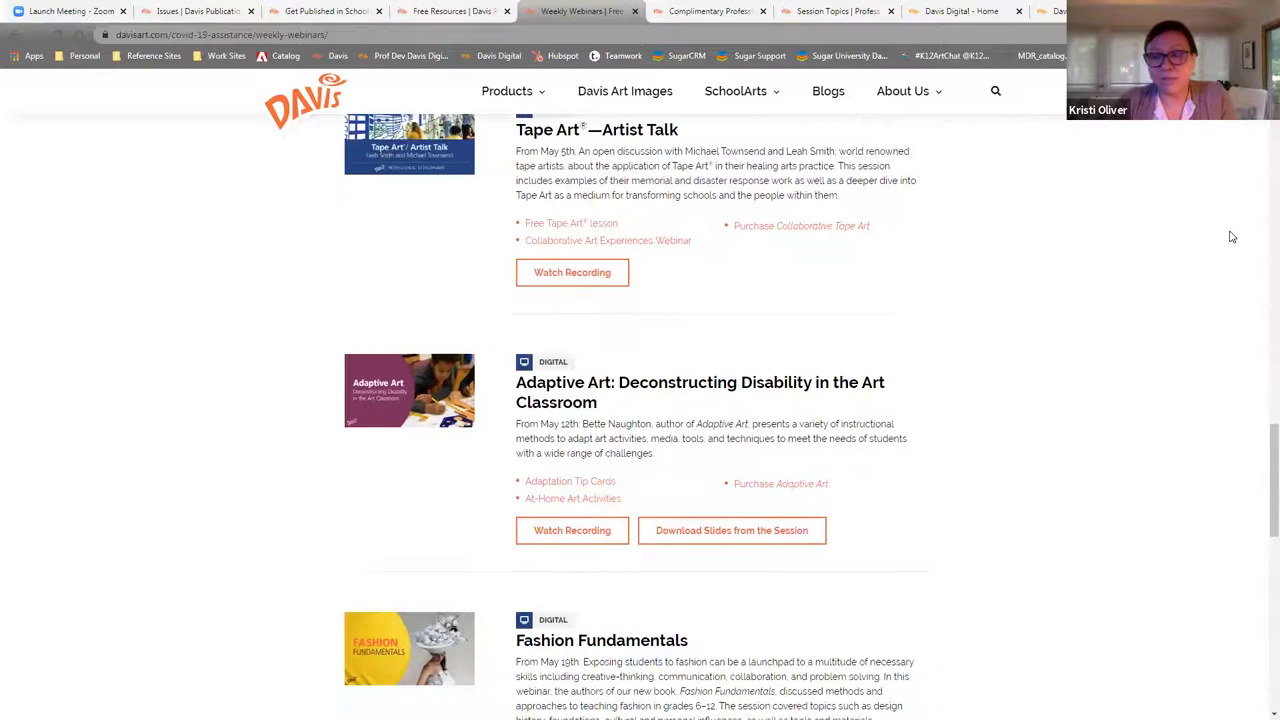
scroll("down", 3)
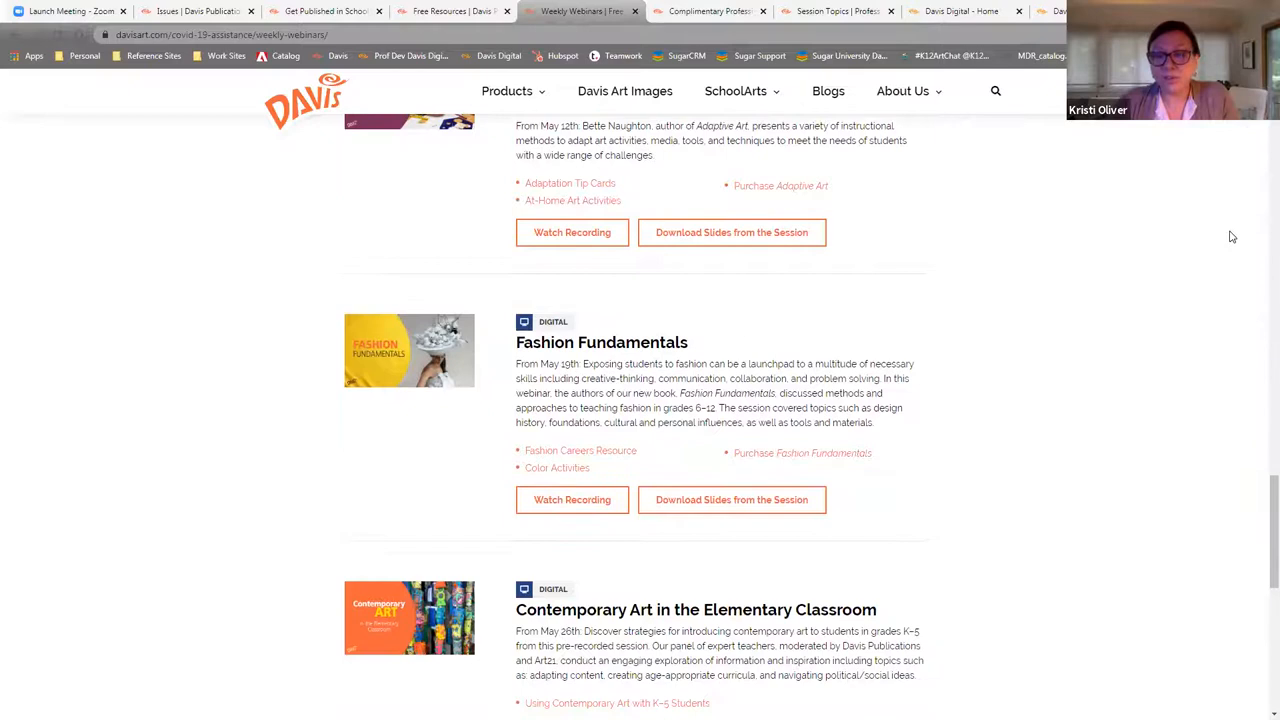
scroll("down", 3)
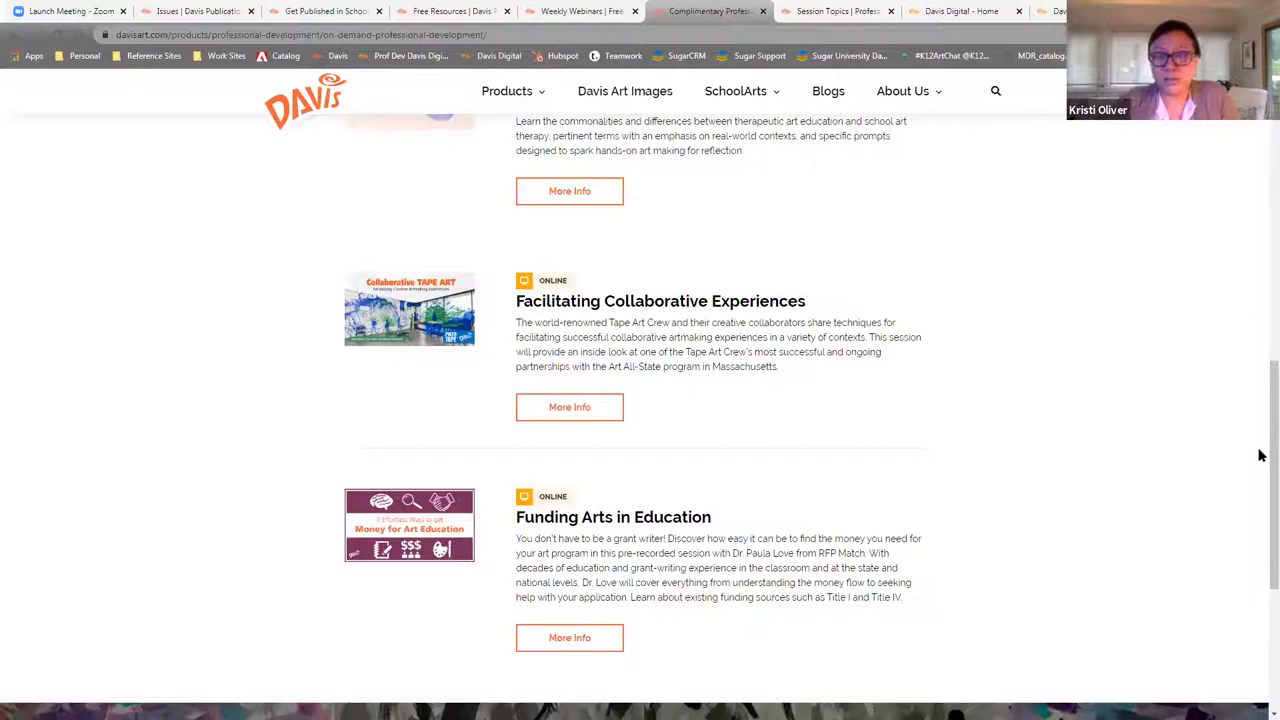
scroll("up", 3)
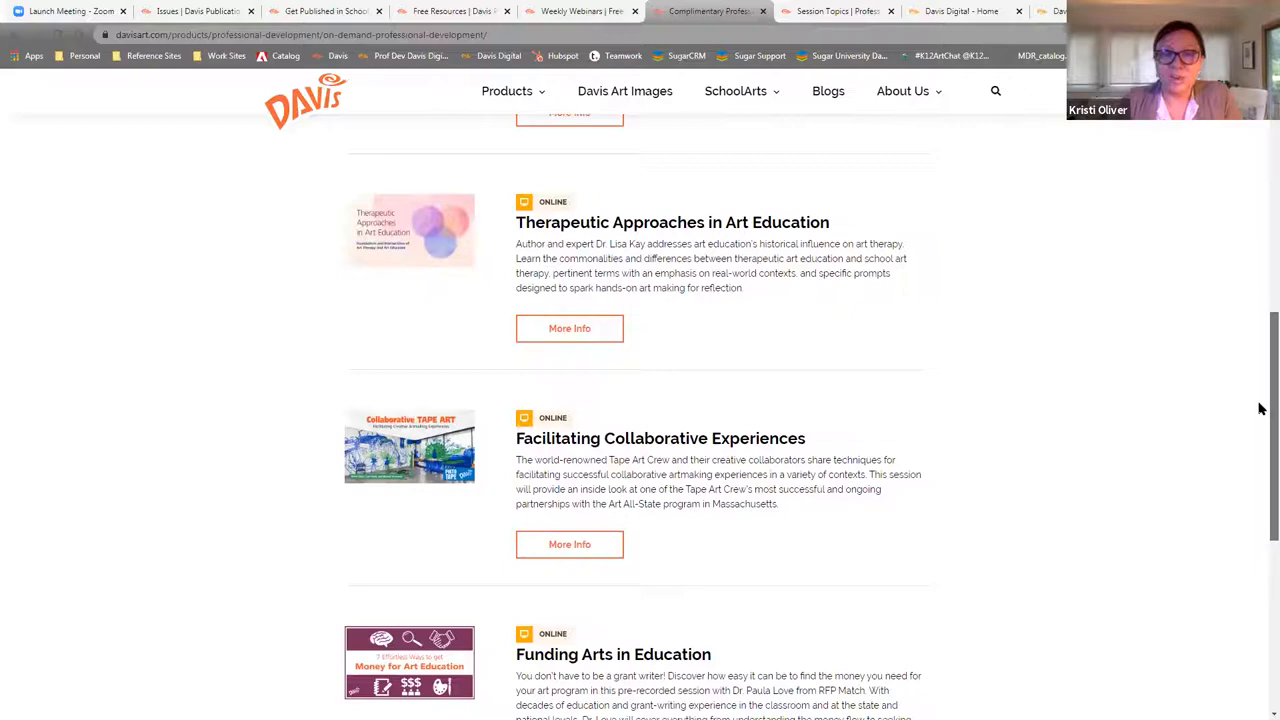
scroll("down", 3)
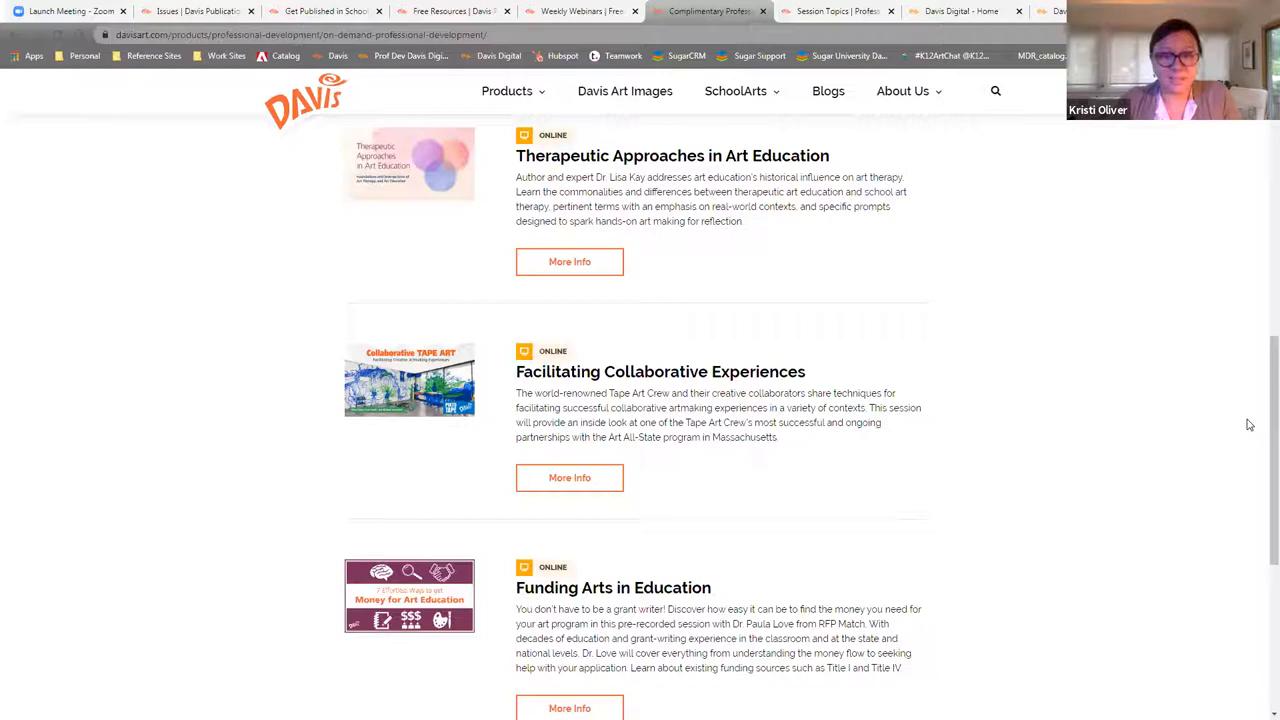
scroll("up", 3)
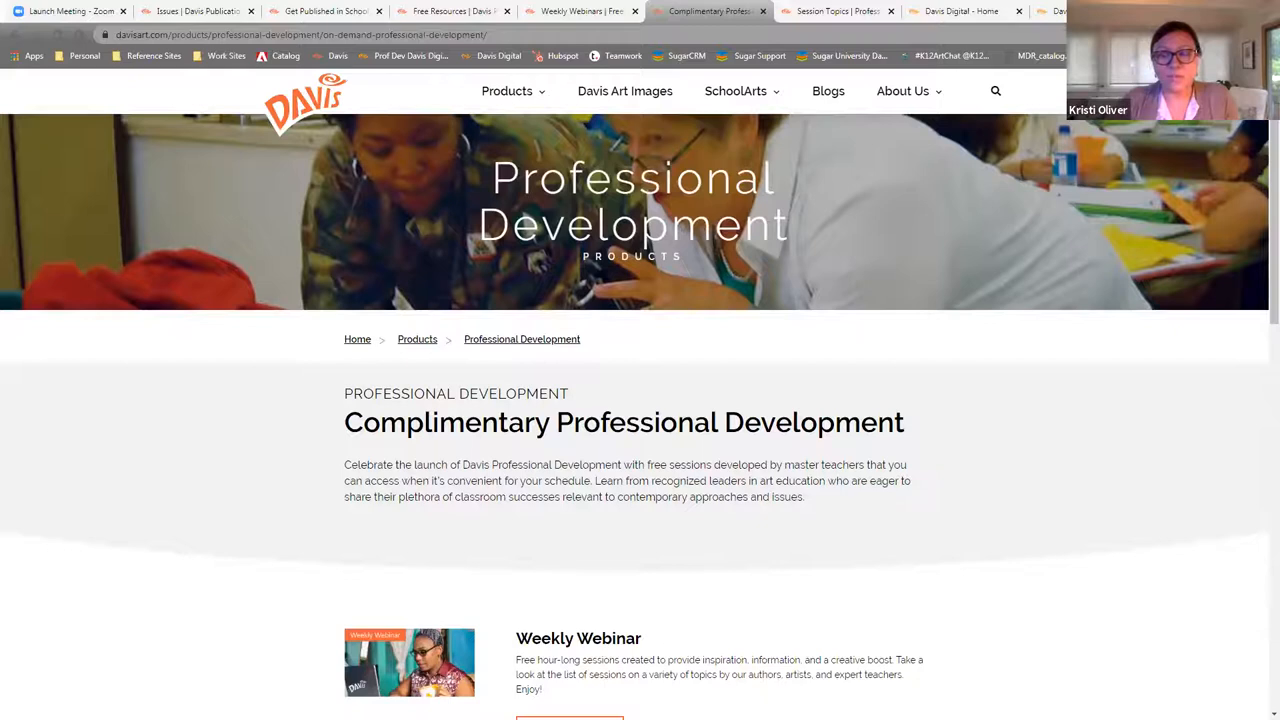
- Switch to the Session Topics page and scroll through workshops such as Mindfulness and Choice-based Art Education
left_click(838, 12)
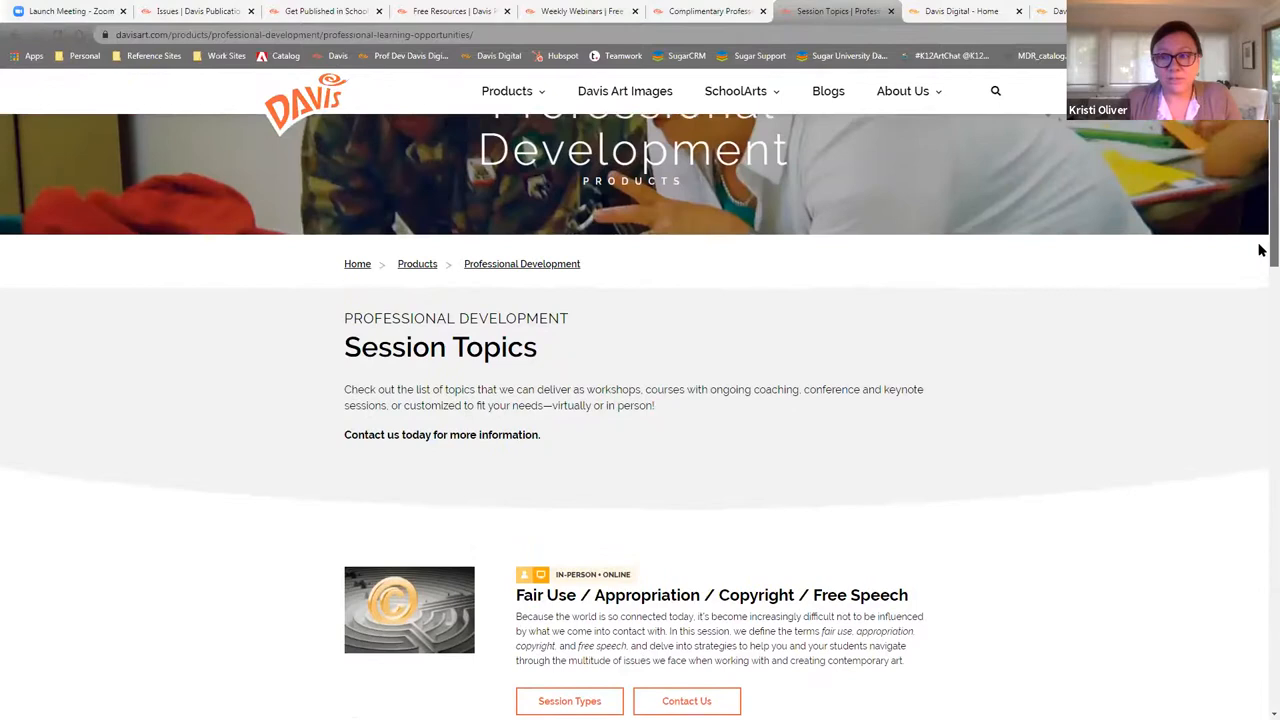
scroll("up", 3)
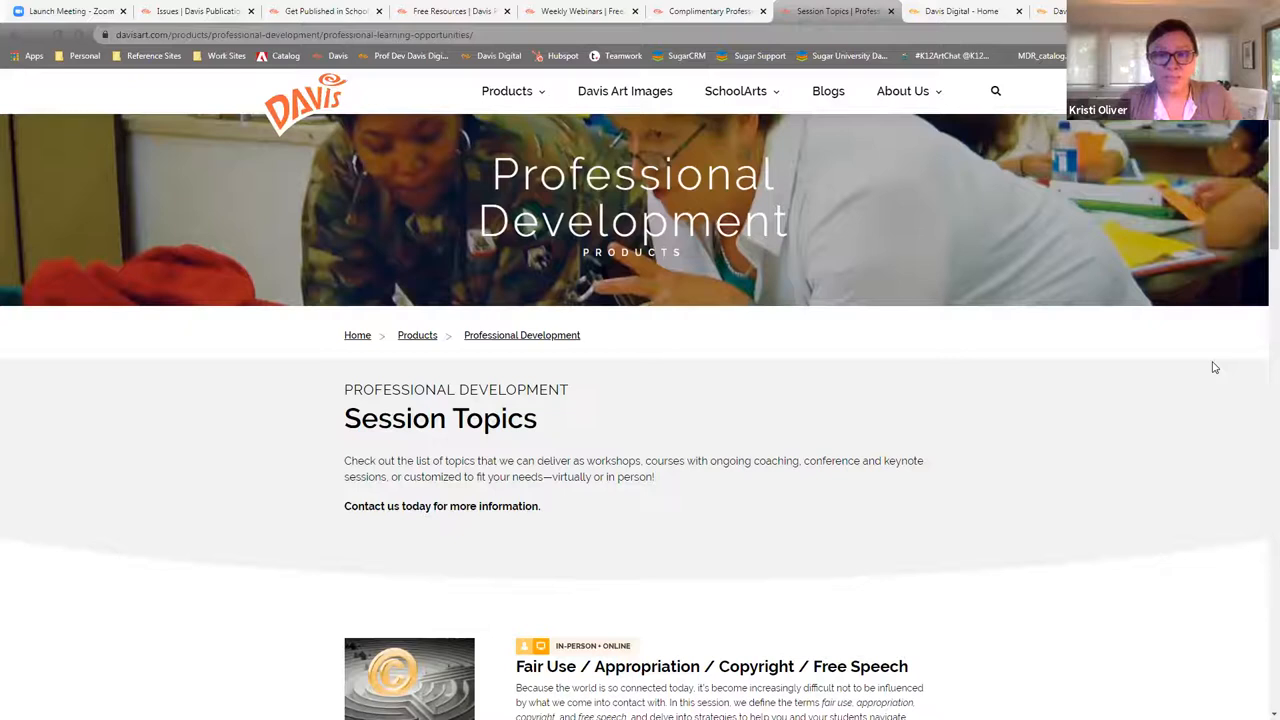
scroll("down", 3)
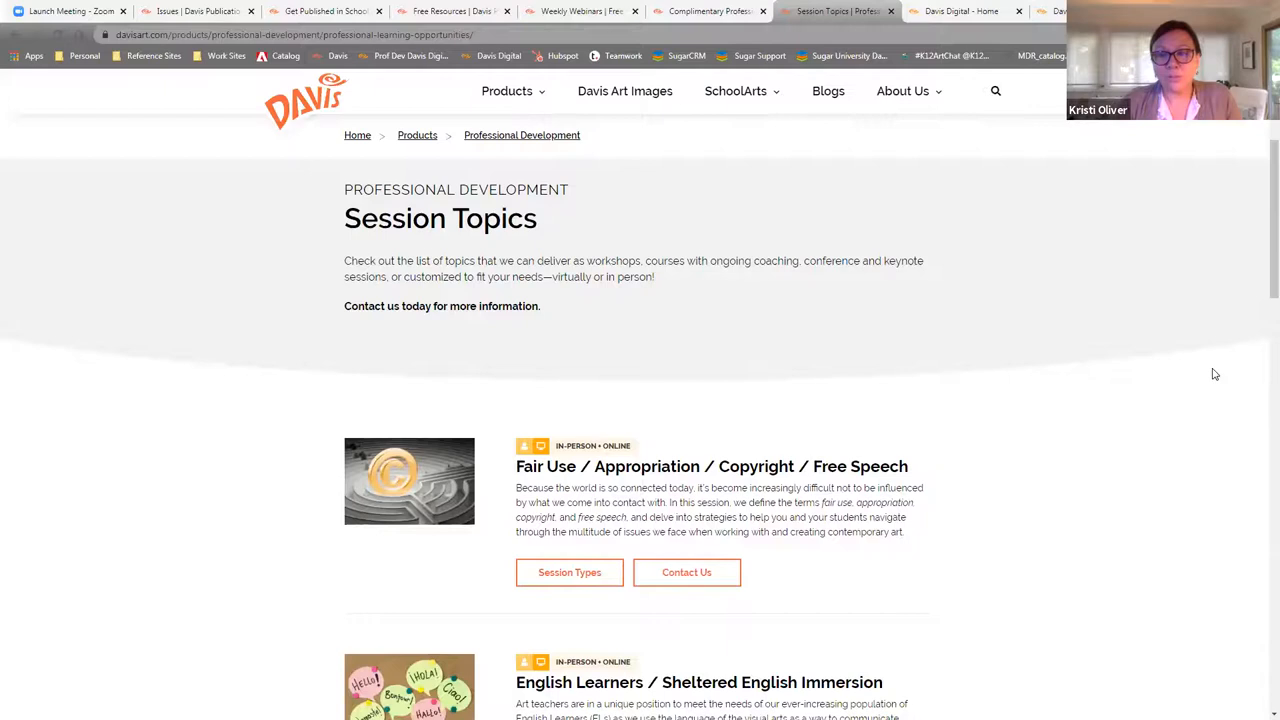
scroll("down", 3)
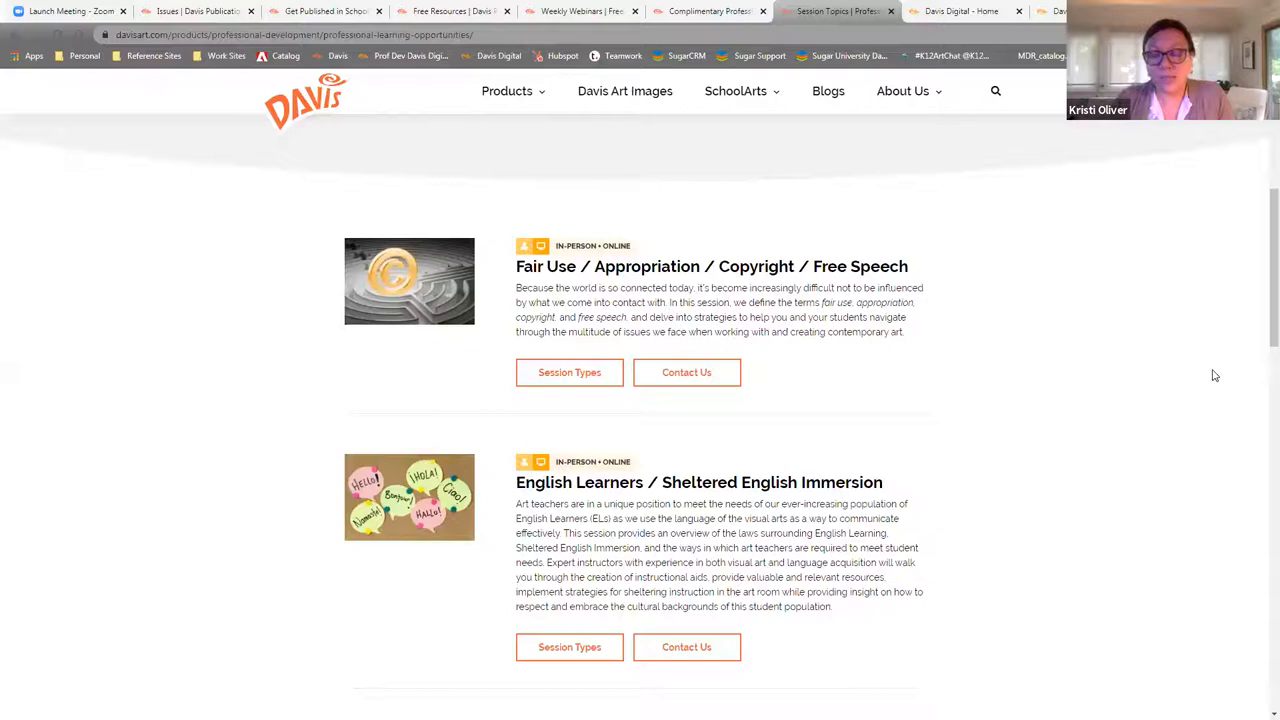
scroll("down", 3)
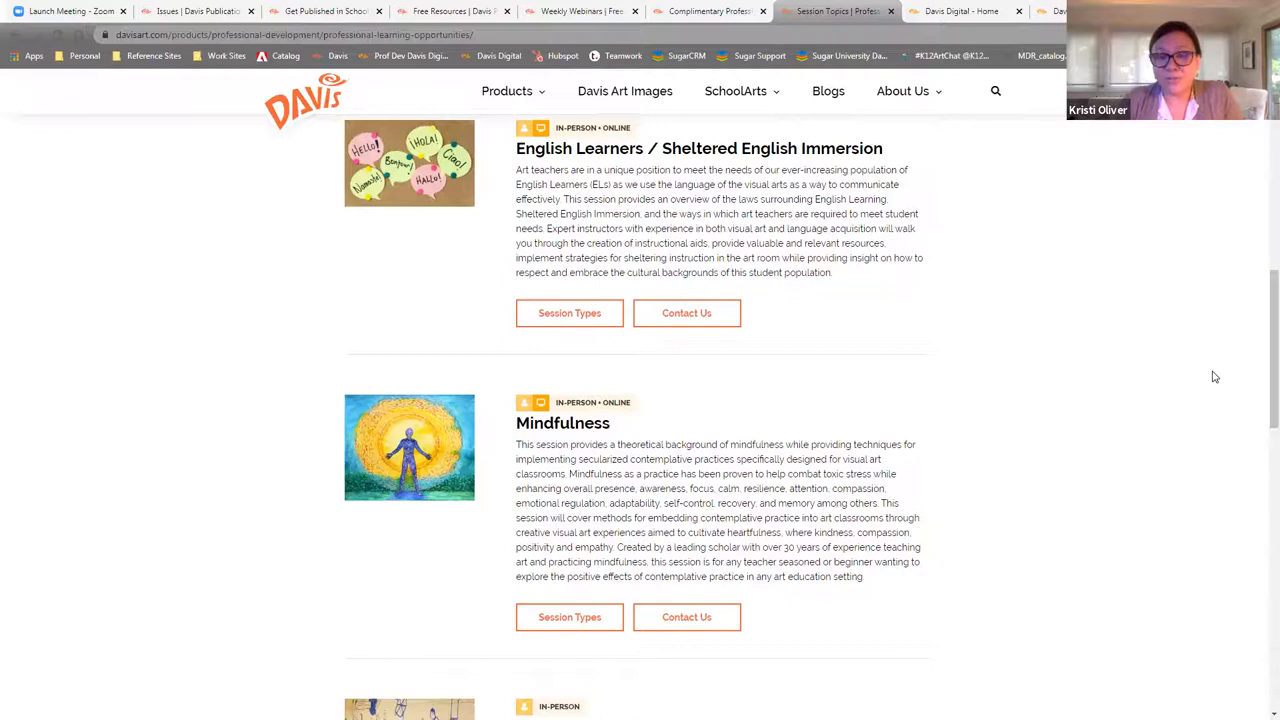
scroll("down", 3)
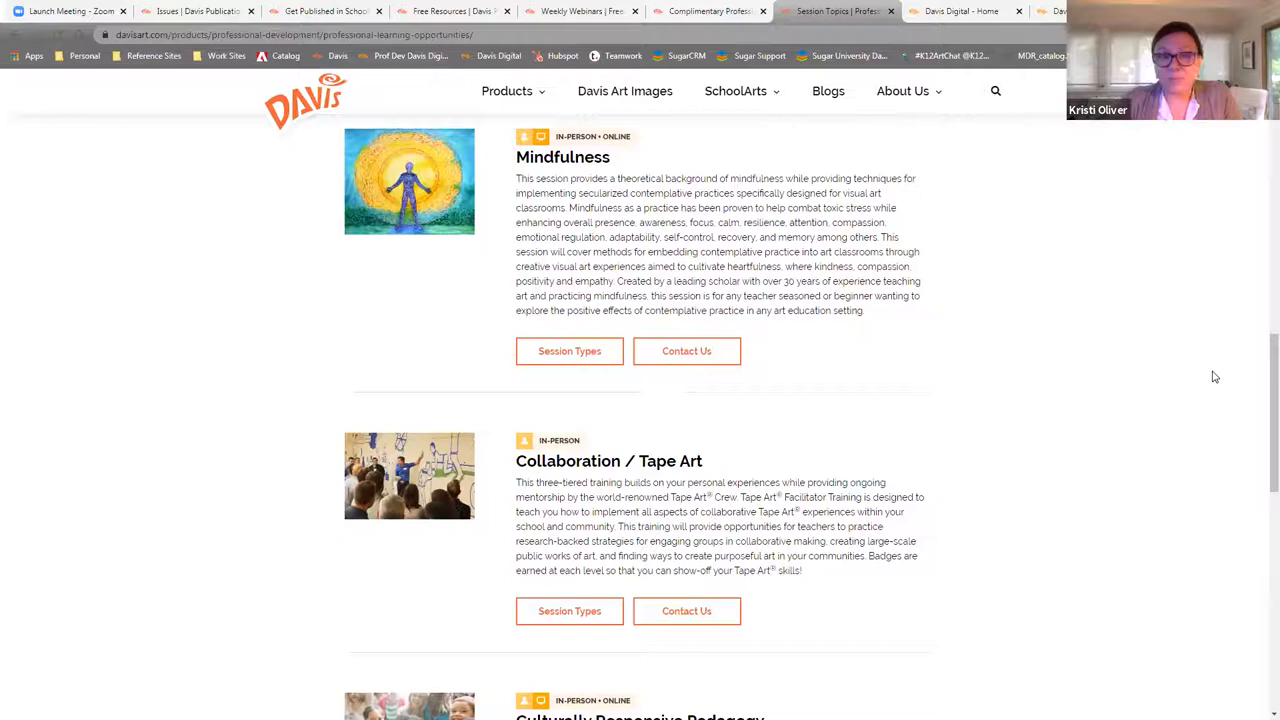
- Scroll the Session Topics list down to the footer and back up
scroll("down", 3)
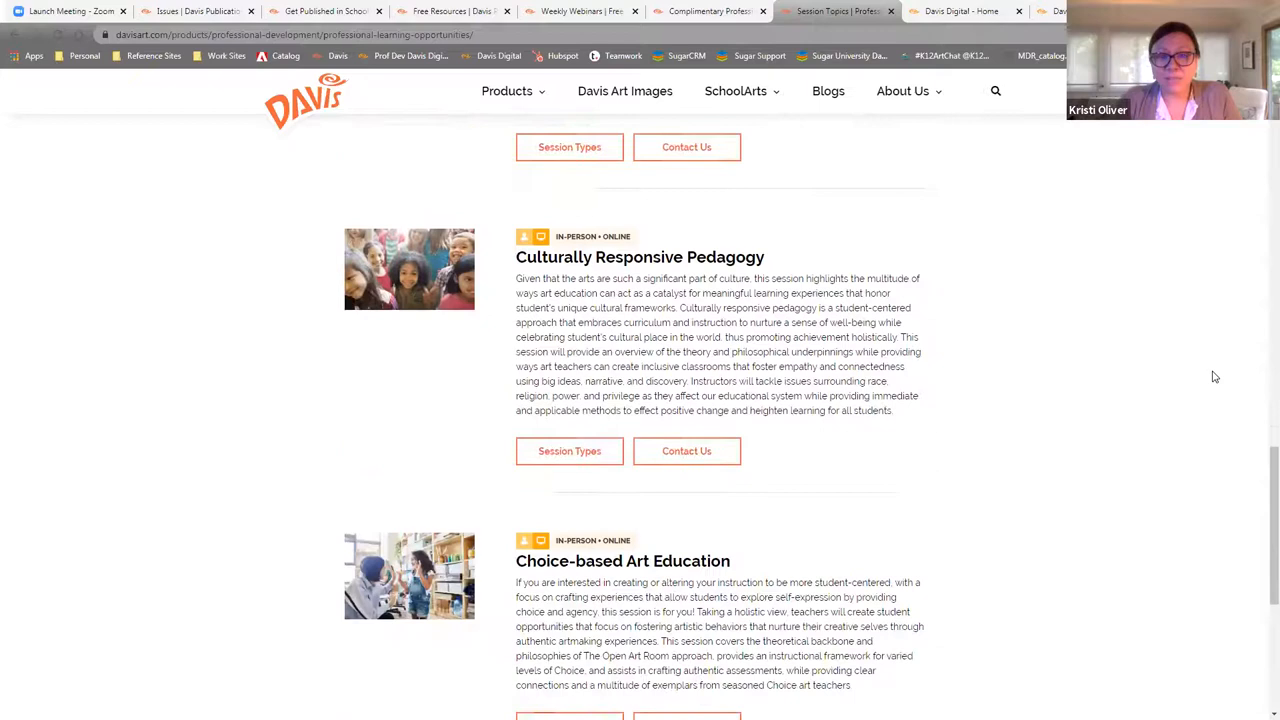
scroll("down", 3)
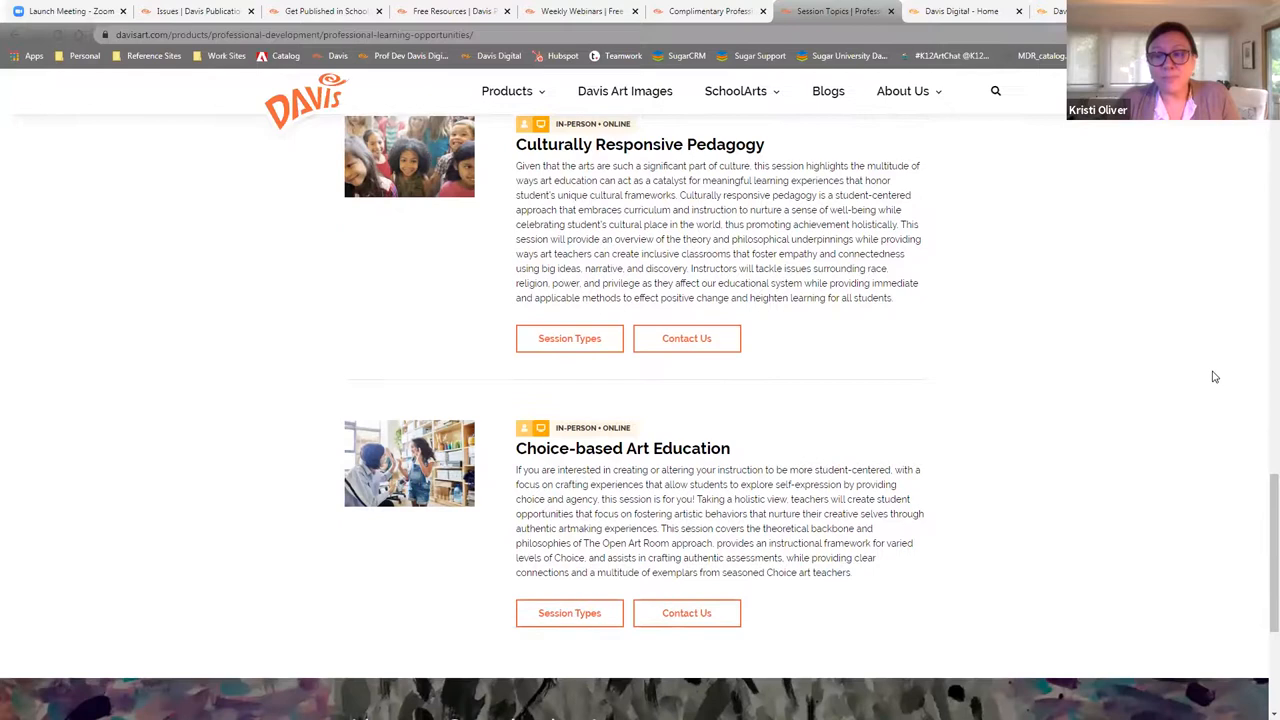
scroll("down", 3)
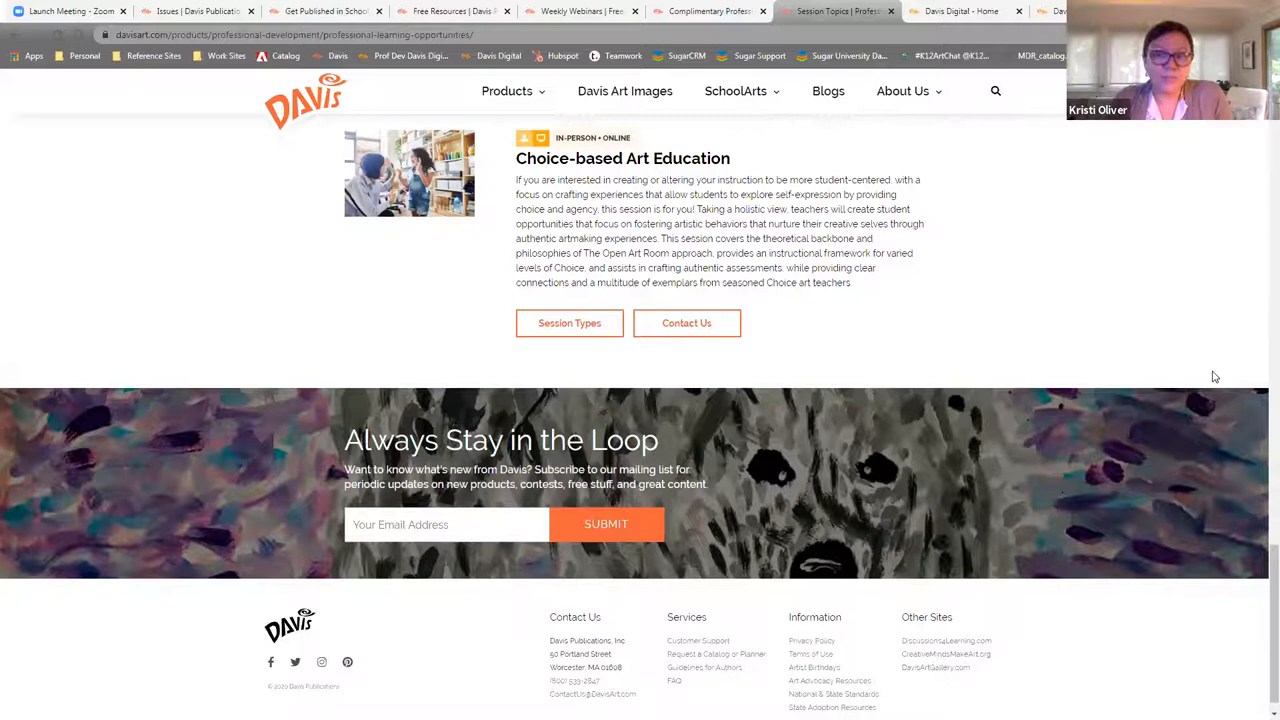
scroll("up", 3)
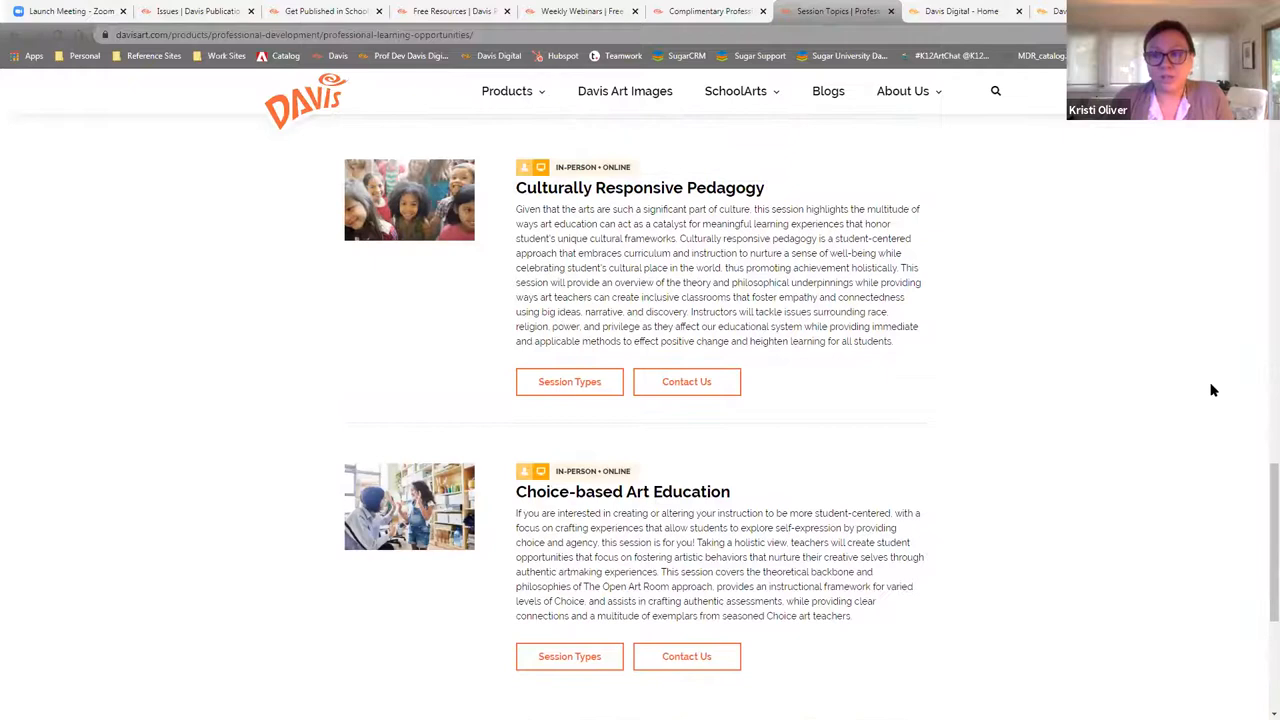
scroll("down", 3)
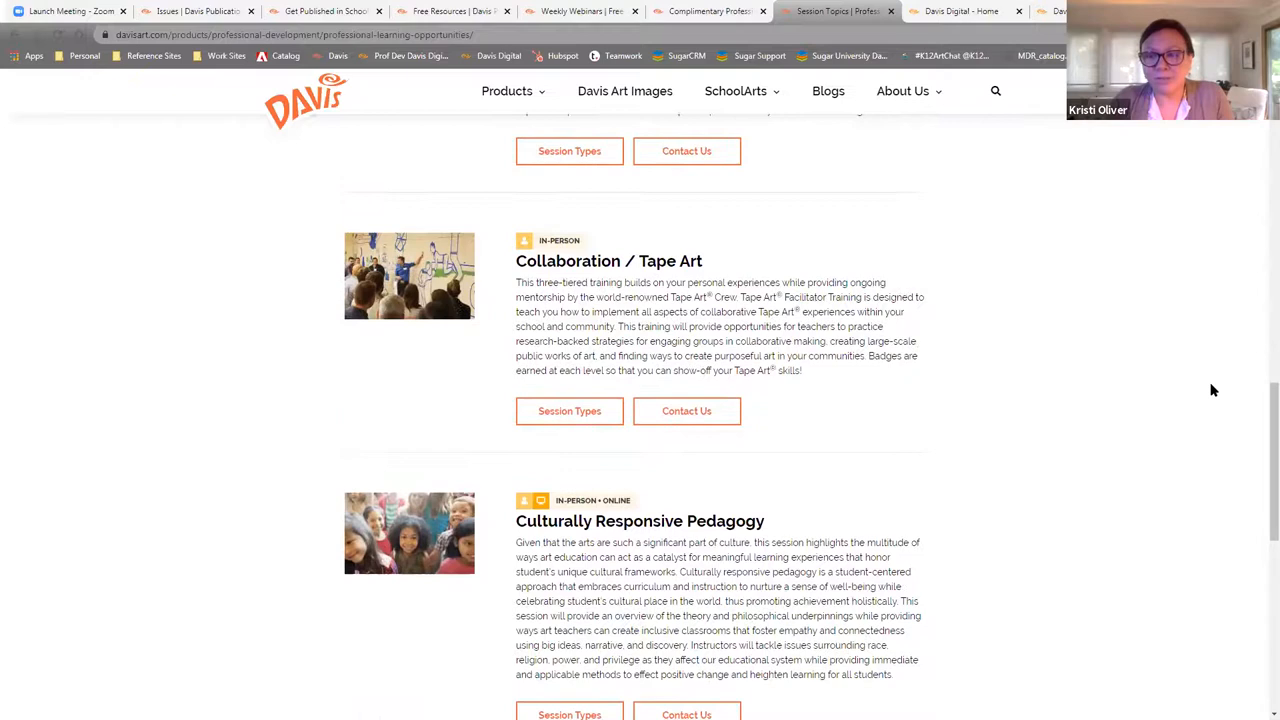
scroll("down", 3)
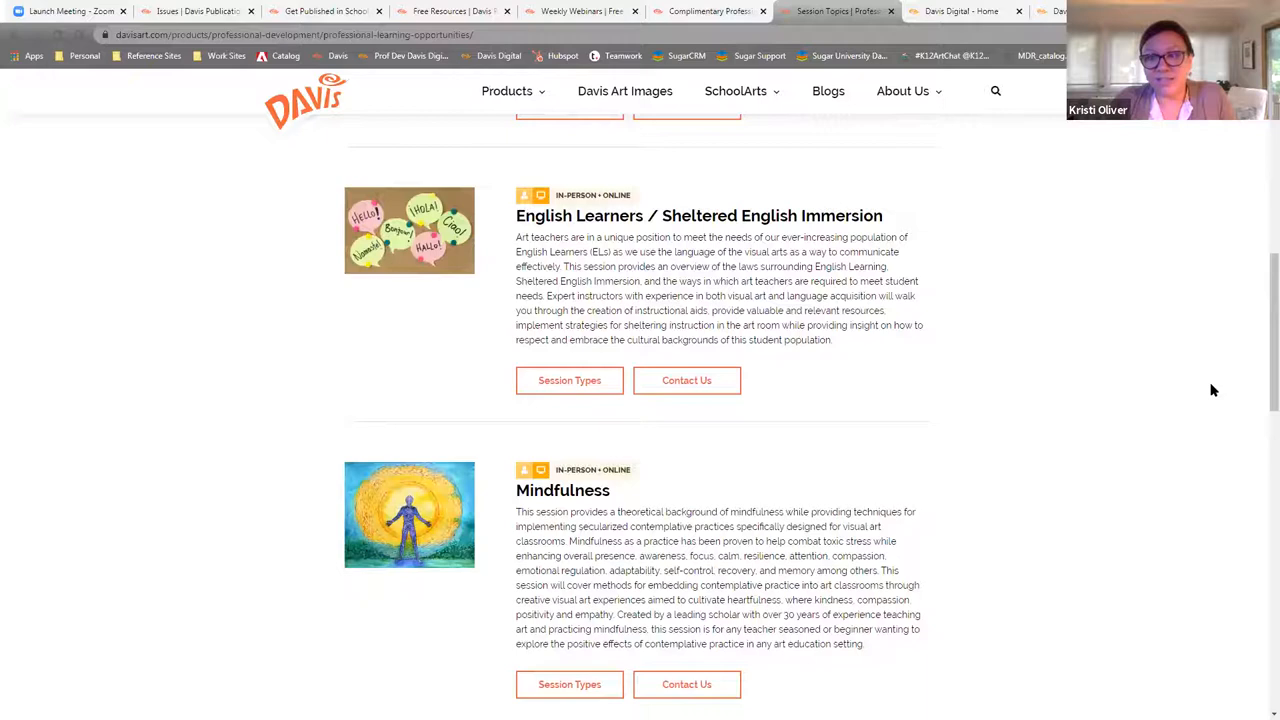
scroll("up", 3)
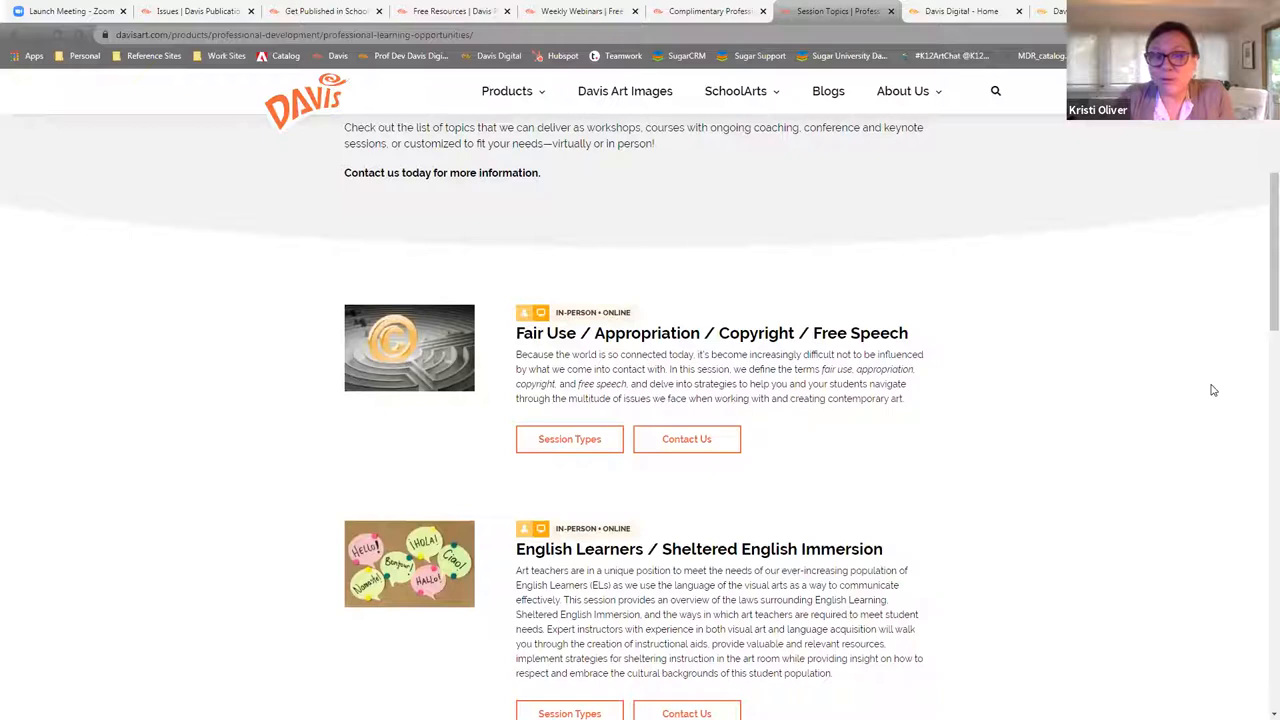
scroll("up", 3)
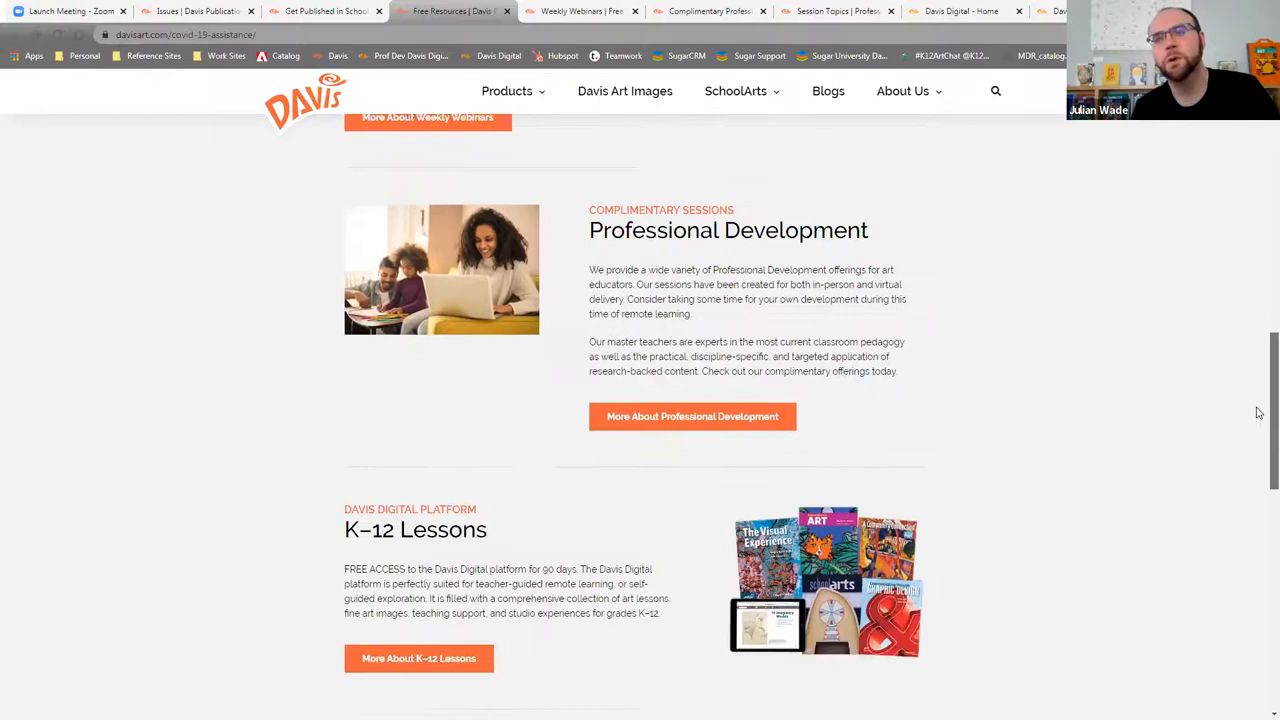
scroll("down", 3)
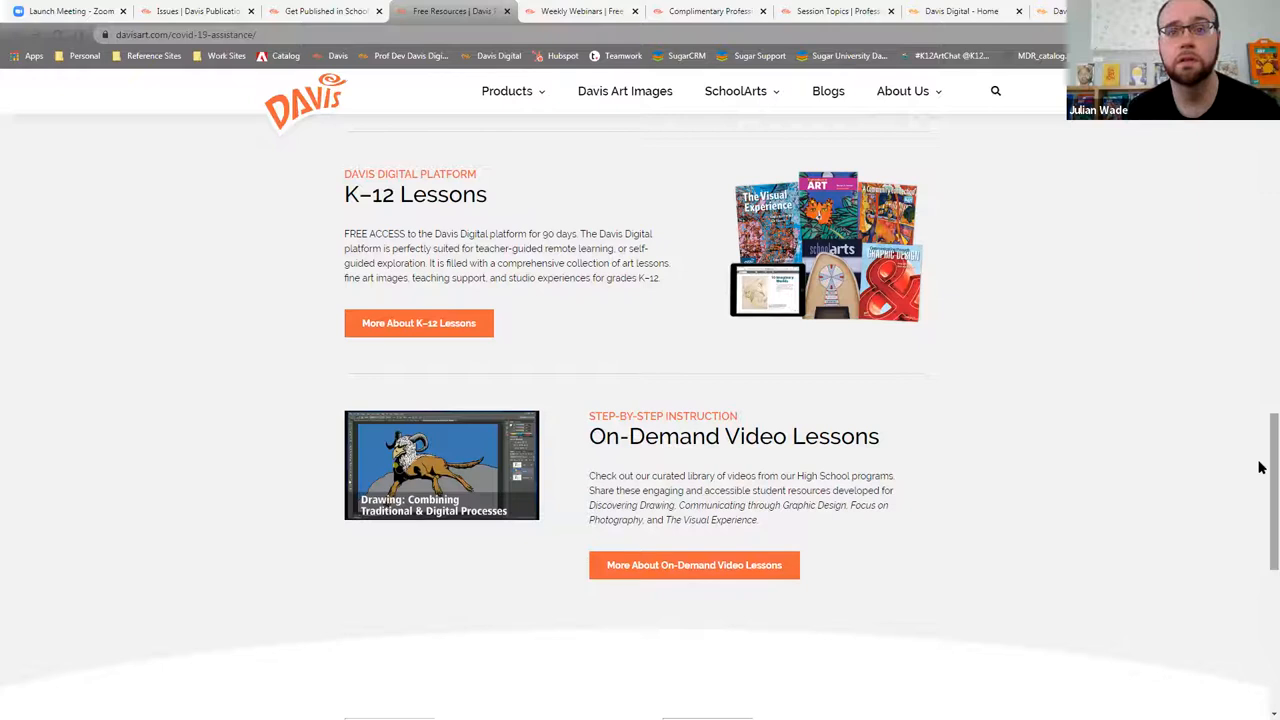
scroll("down", 3)
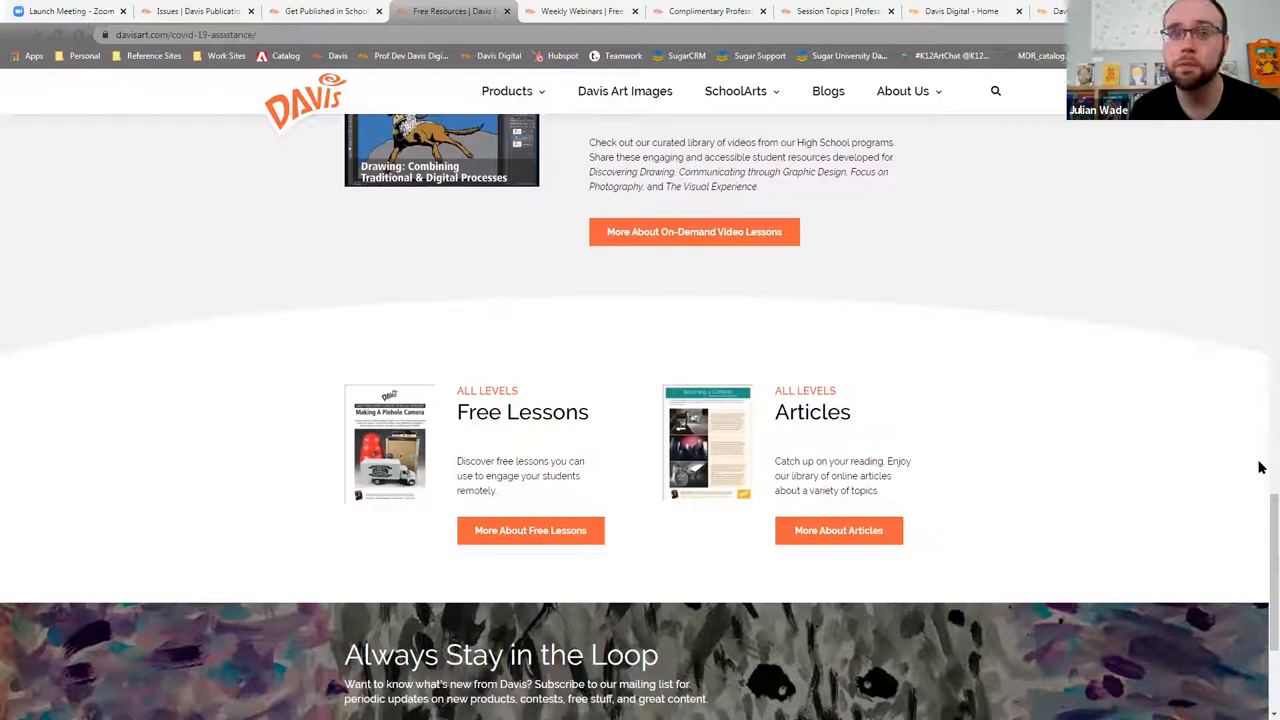
scroll("down", 3)
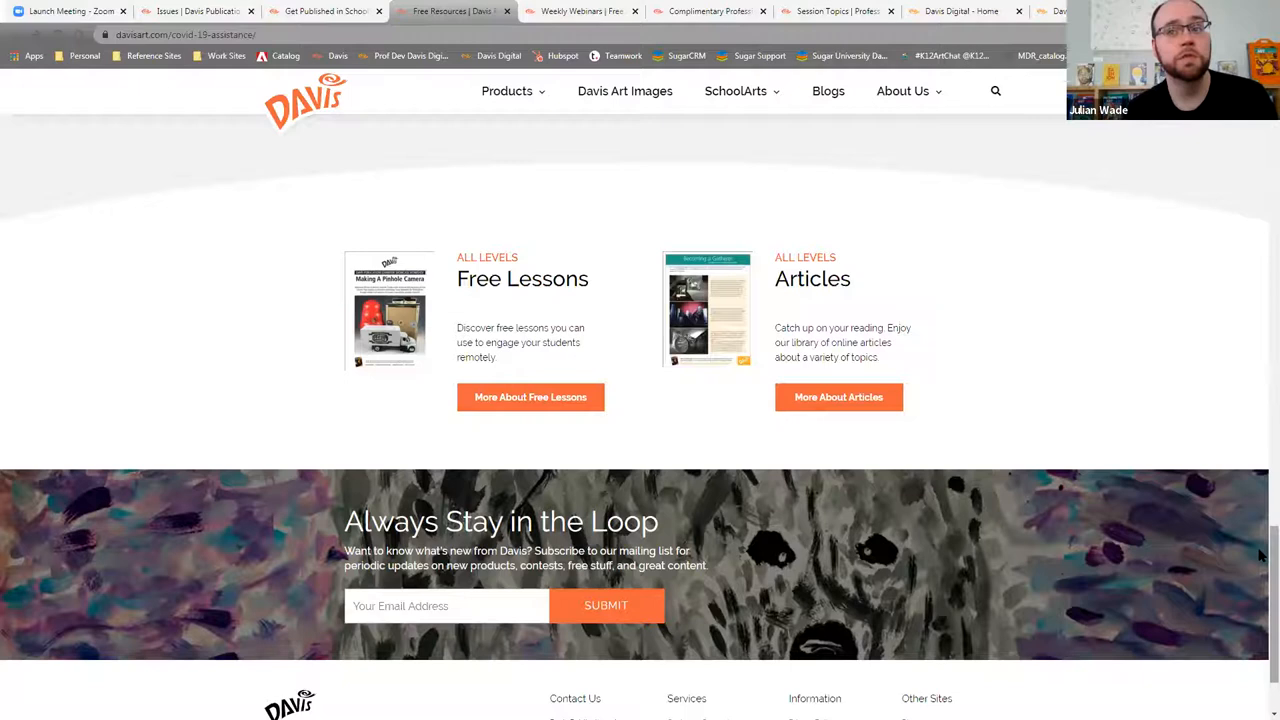
scroll("up", 3)
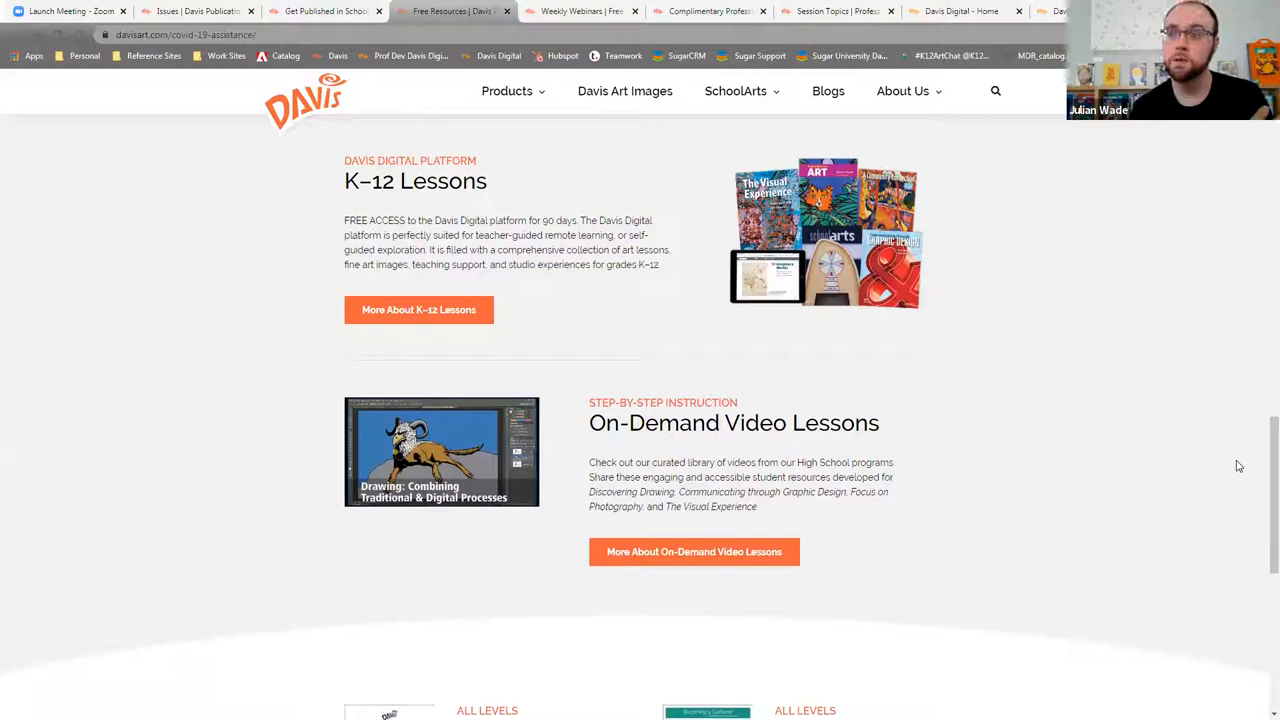